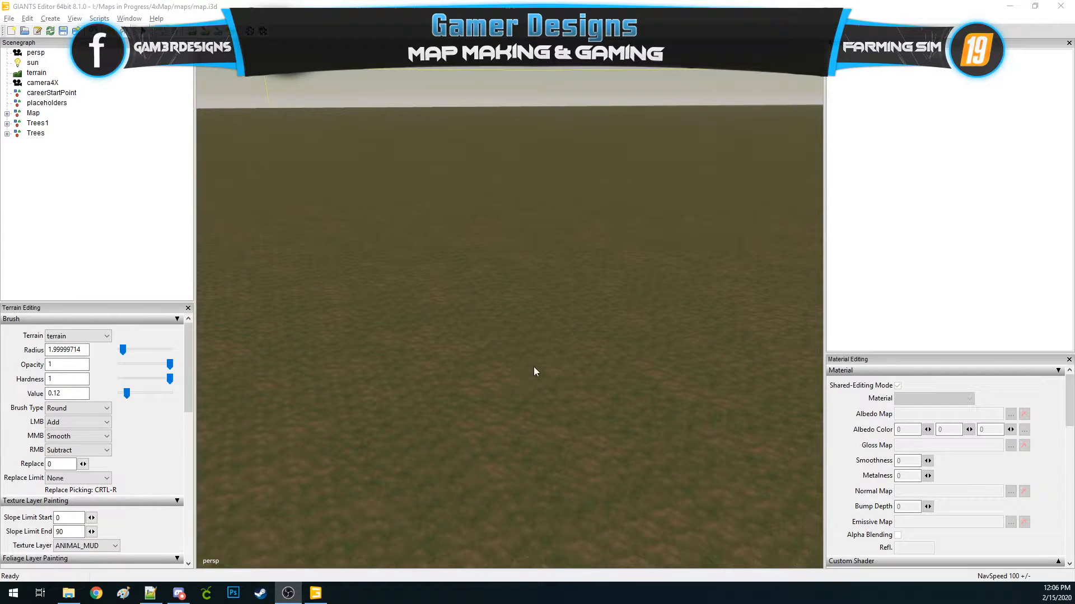
{"action": "mouse_move", "coordinate": [387, 360]}
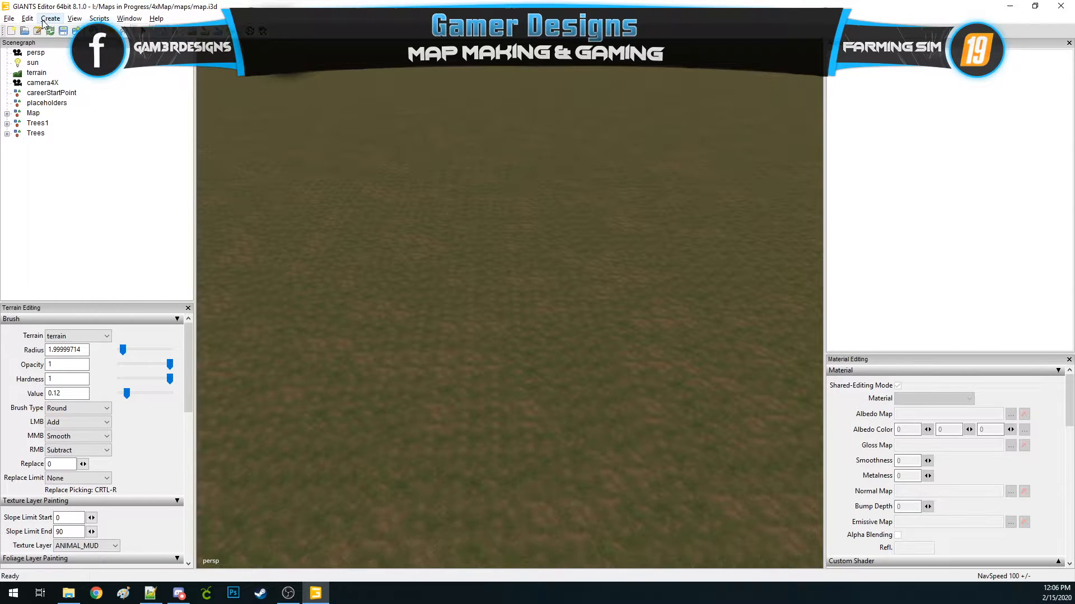
Create an empty transform group named Trees at the scene root
{"action": "left_click", "coordinate": [50, 18]}
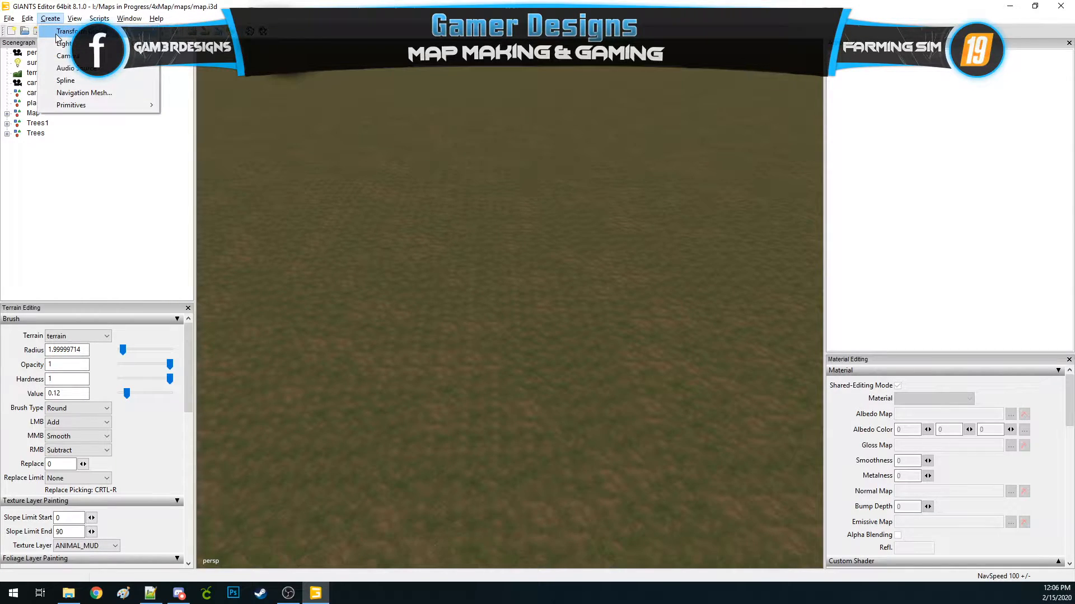
{"action": "left_click", "coordinate": [67, 31]}
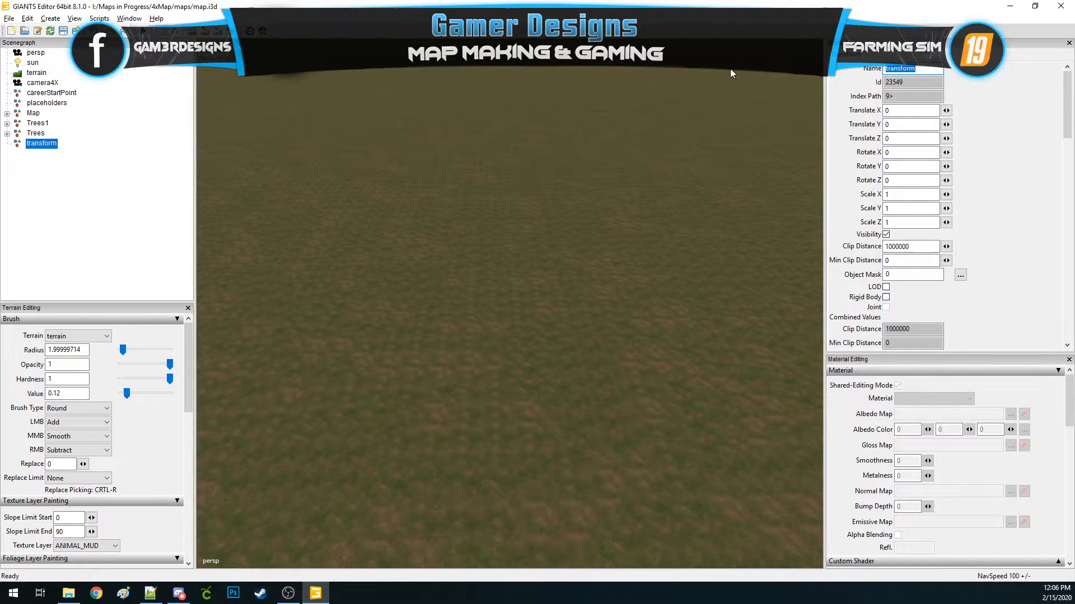
{"action": "left_click", "coordinate": [36, 143]}
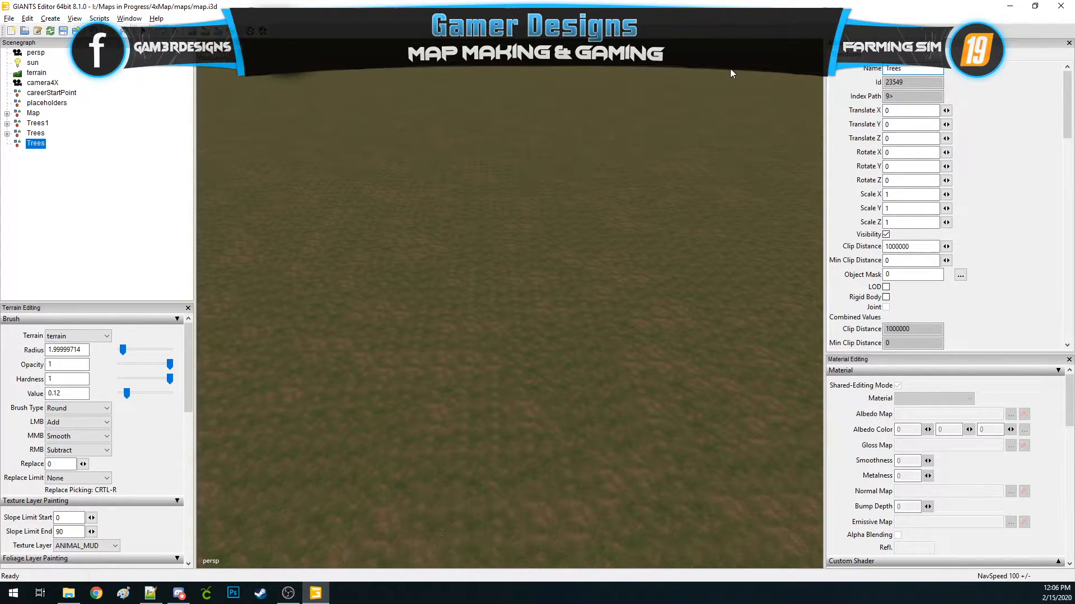
Add a second empty transform named Big and nest it inside Trees
{"action": "left_click", "coordinate": [49, 17]}
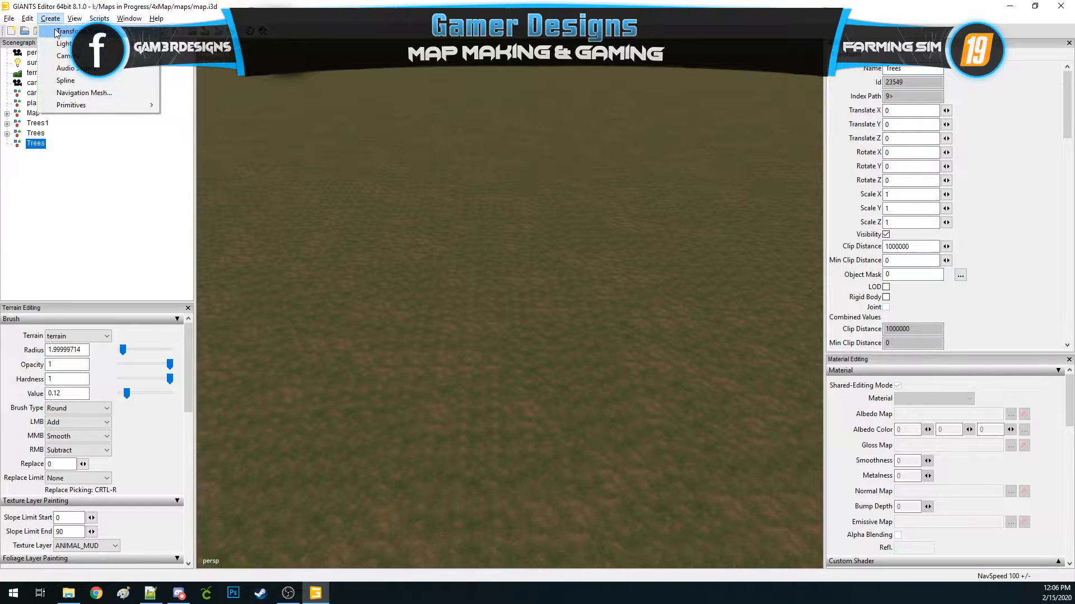
{"action": "left_click", "coordinate": [68, 31]}
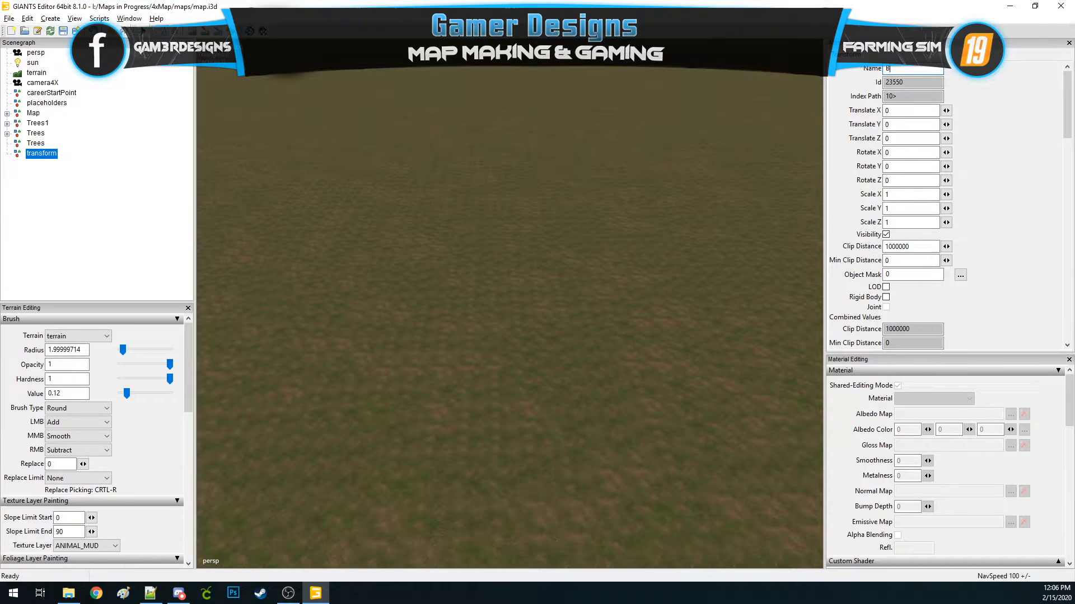
{"action": "type", "text": "Big"}
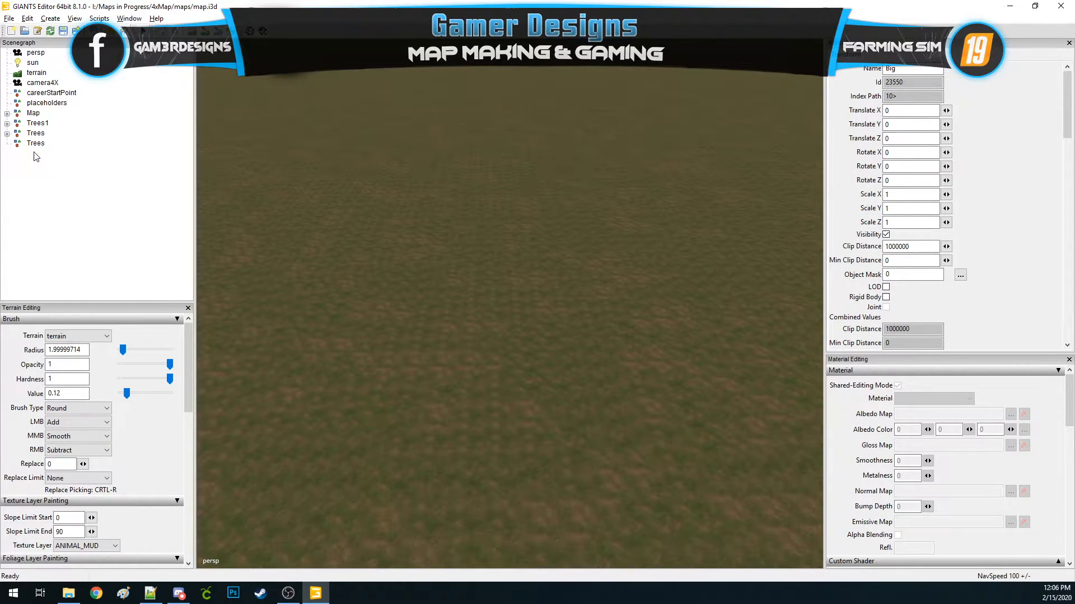
{"action": "left_click", "coordinate": [36, 143]}
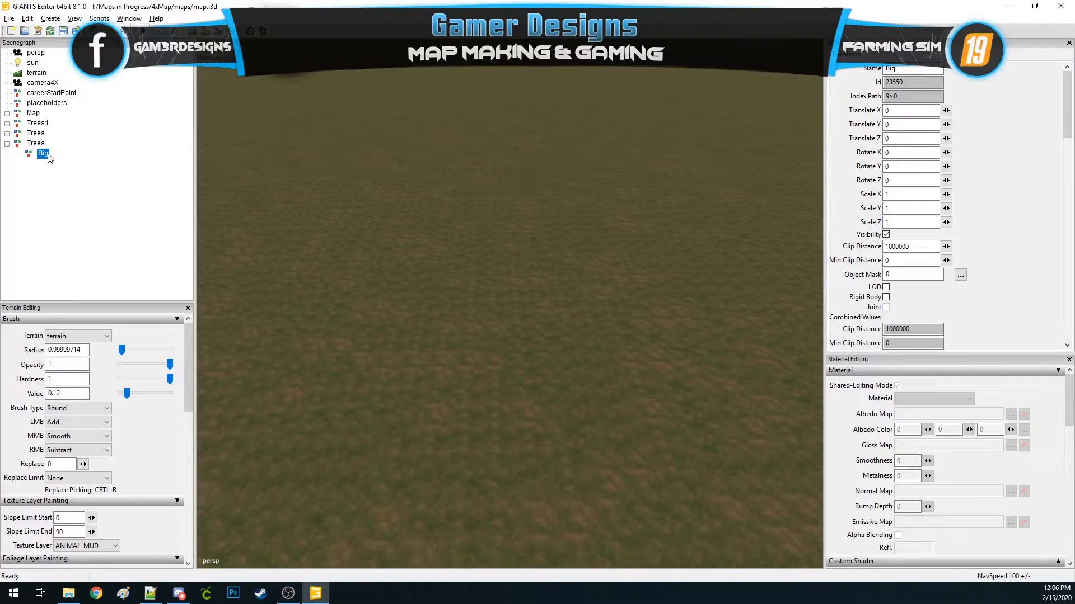
{"action": "left_click", "coordinate": [36, 143]}
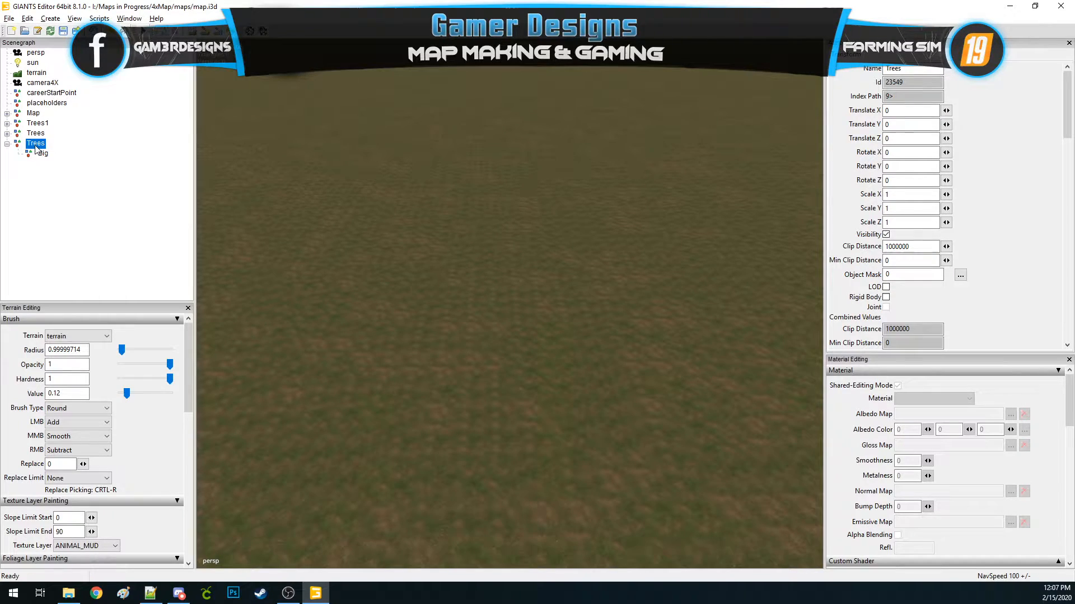
Expand Trees and its DarkWoodMed, PineMed, PoplarSmall and PineLarge groups to show each tree
{"action": "left_click", "coordinate": [7, 142]}
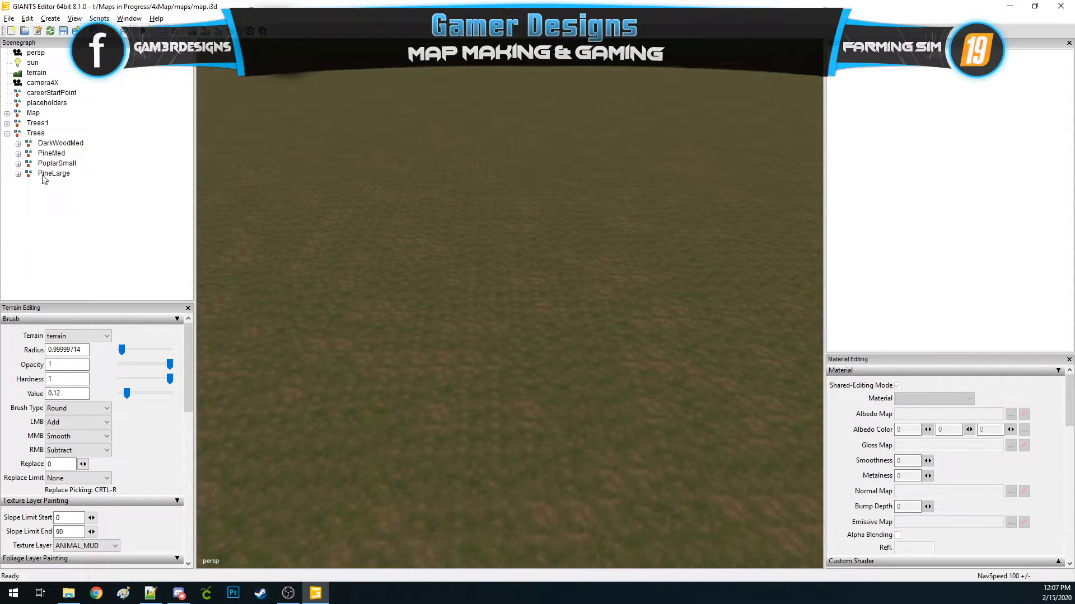
{"action": "left_click", "coordinate": [18, 143]}
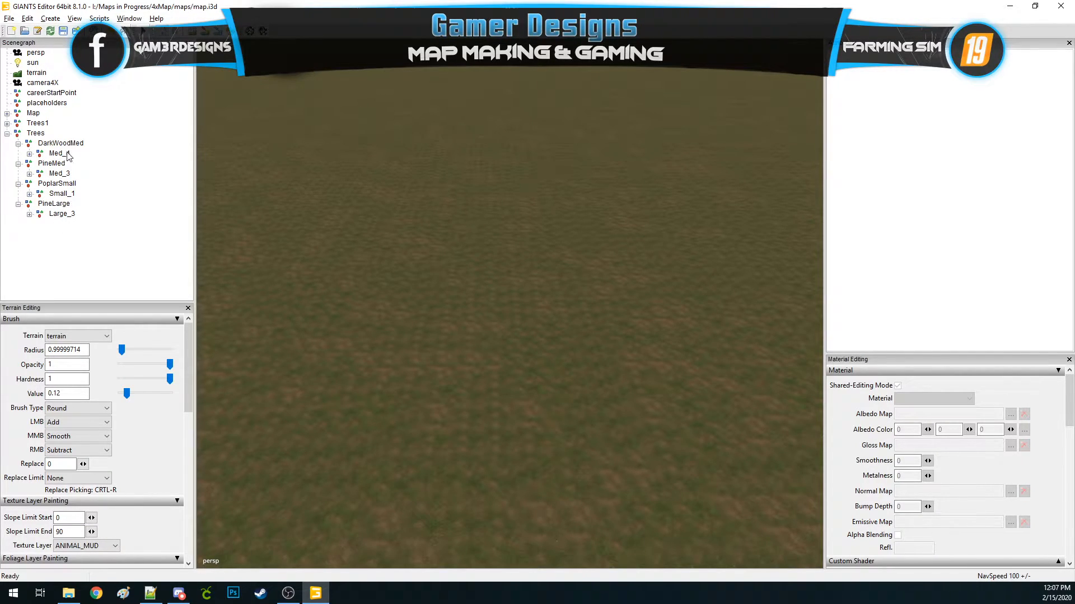
Select the template trees, including Small_1 and Large_3, and frame all four in view
{"action": "left_click", "coordinate": [58, 153]}
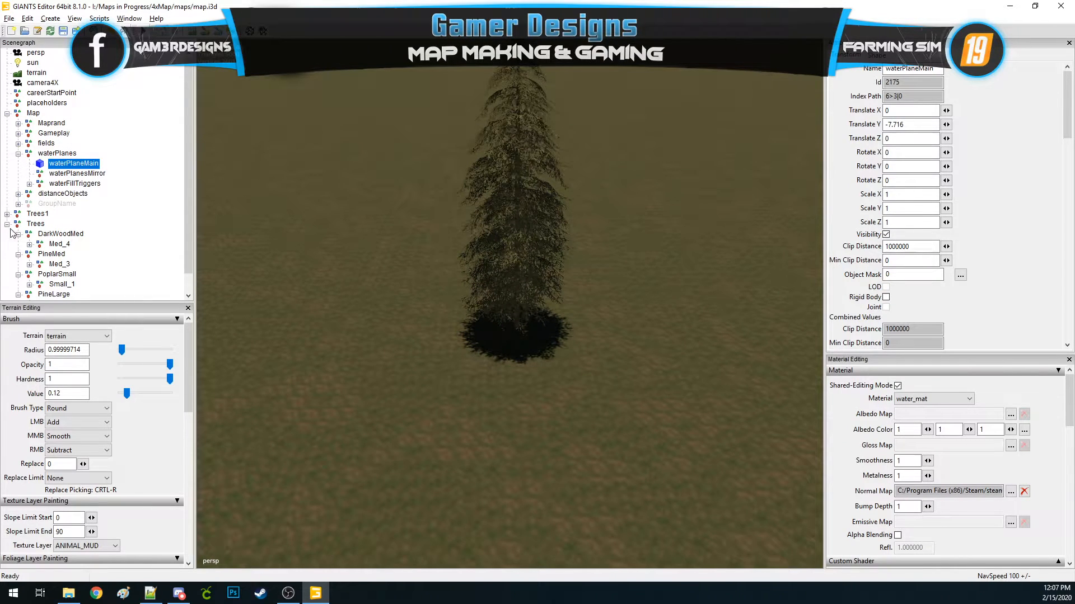
{"action": "left_click", "coordinate": [61, 263]}
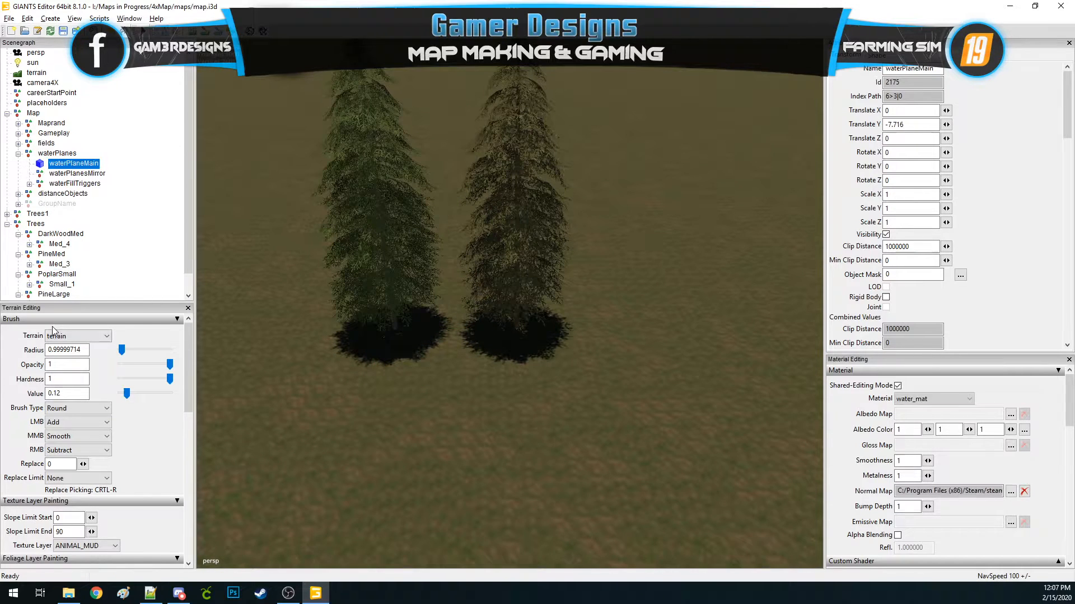
{"action": "left_click", "coordinate": [62, 283]}
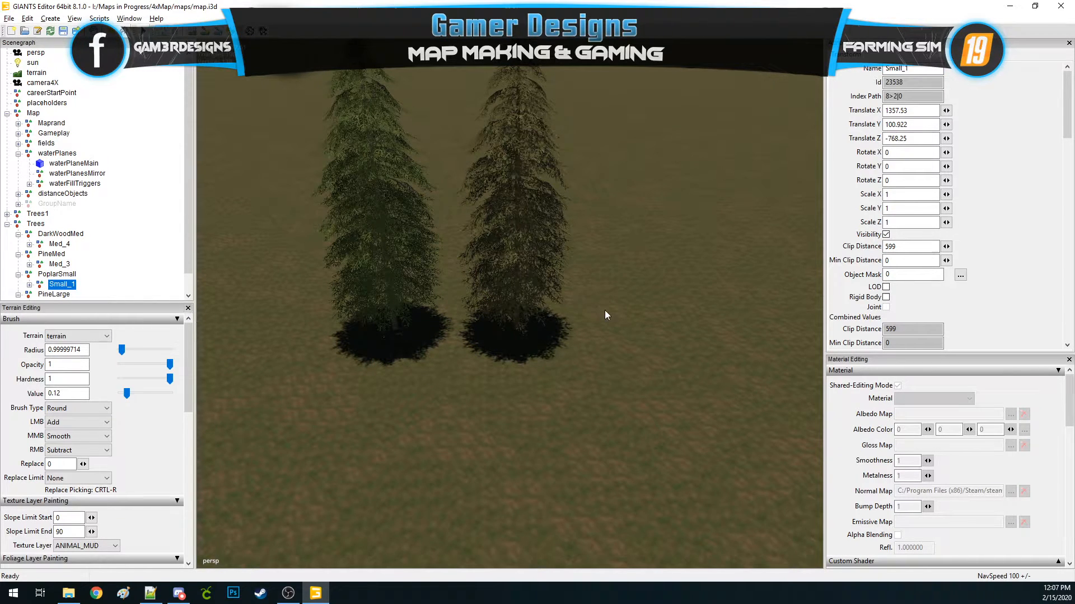
{"action": "left_click", "coordinate": [73, 163]}
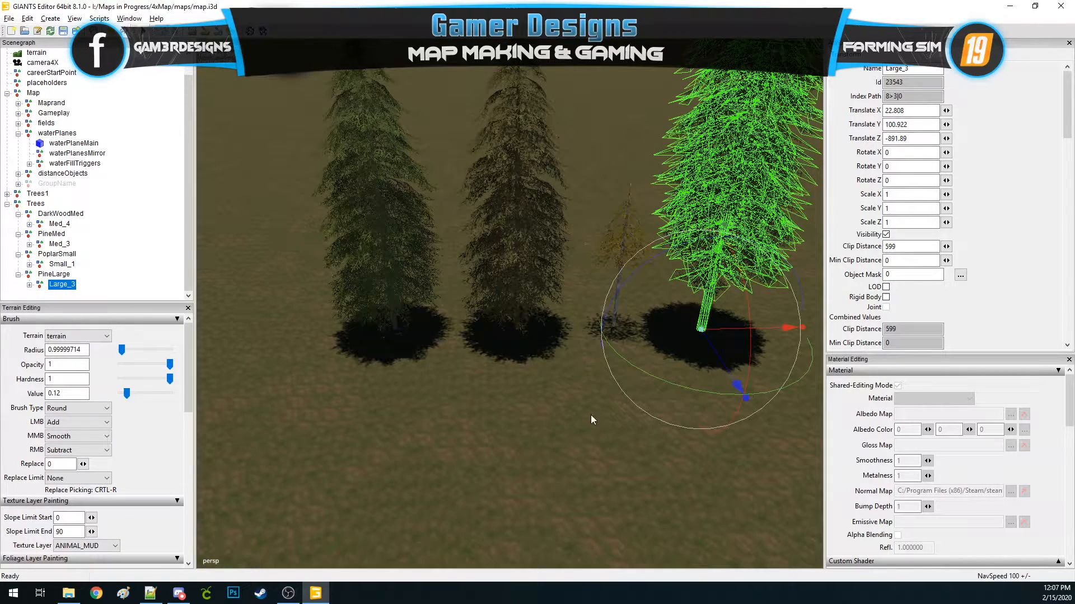
{"action": "left_click", "coordinate": [73, 143]}
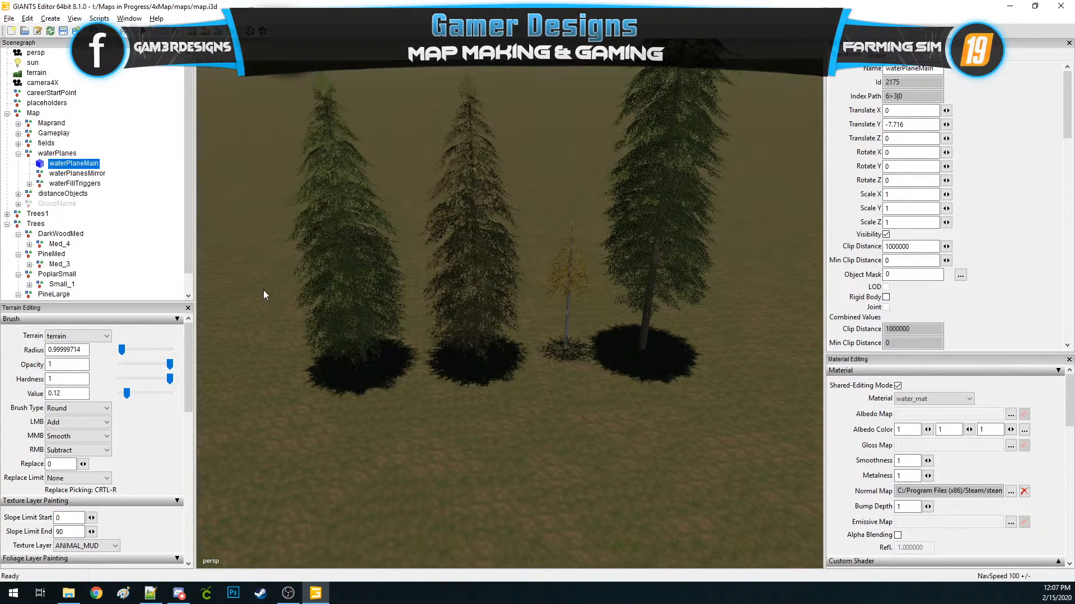
Move the Small_1 poplar onto the dark medium tree Med_4's X position
{"action": "left_click", "coordinate": [60, 213]}
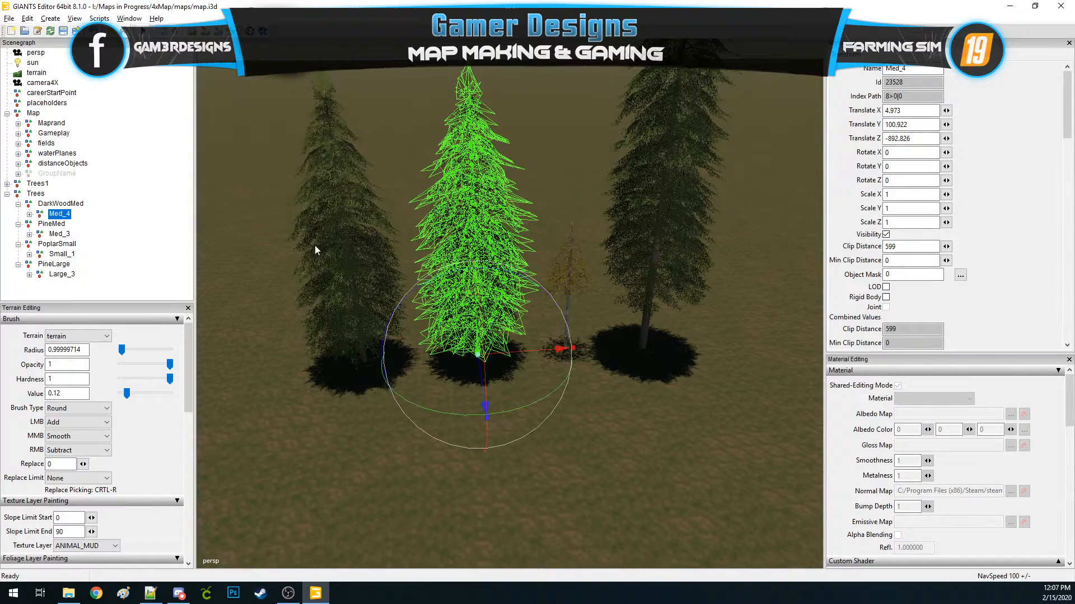
{"action": "left_click", "coordinate": [911, 110]}
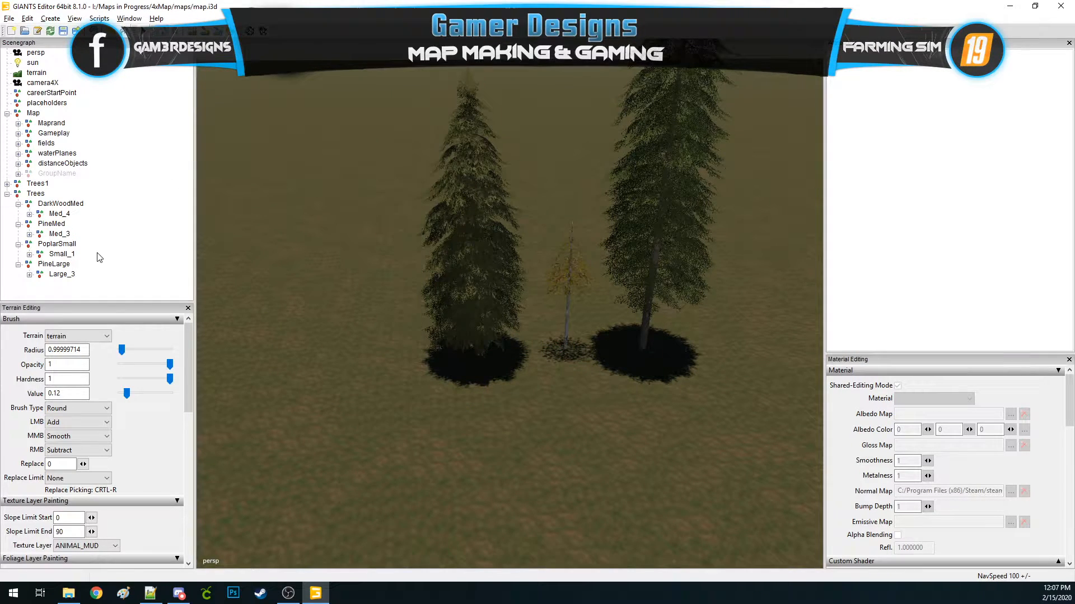
{"action": "left_click", "coordinate": [62, 254]}
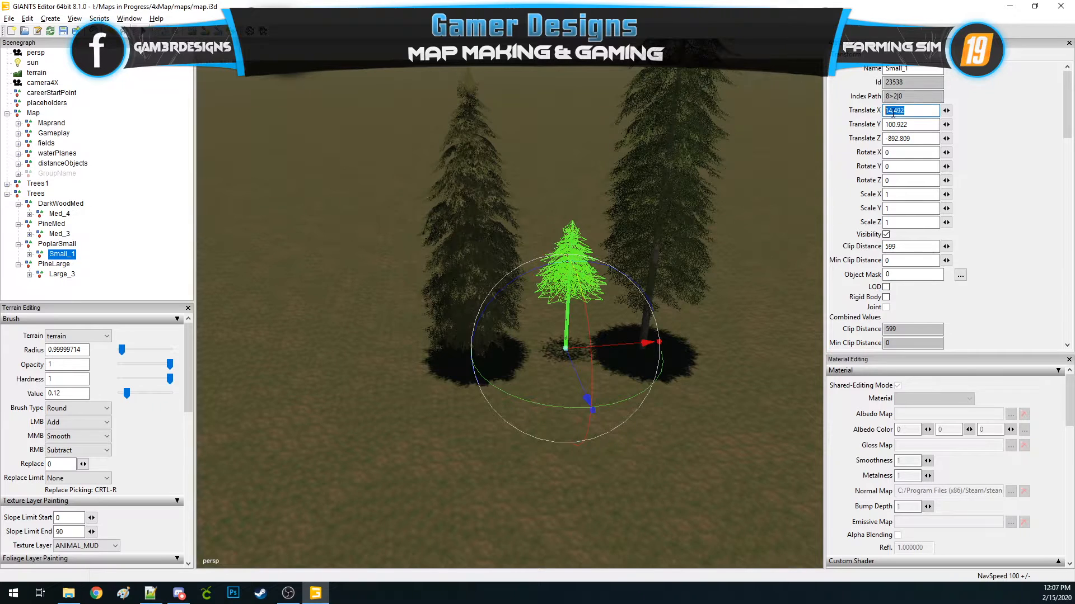
{"action": "left_click_drag", "start_coordinate": [654, 343], "coordinate": [568, 349]}
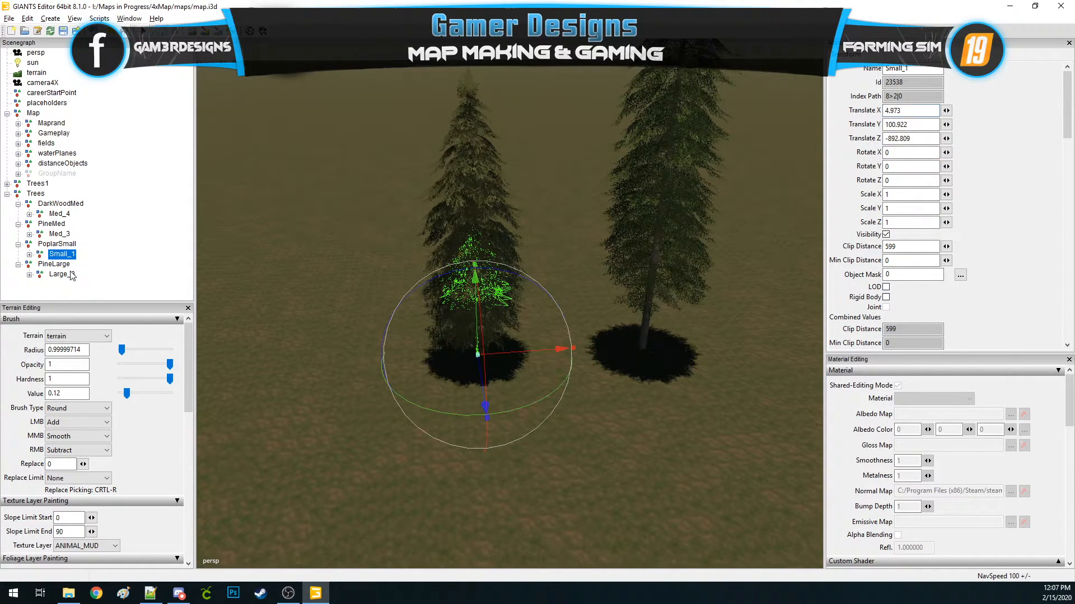
{"action": "right_click", "coordinate": [910, 109]}
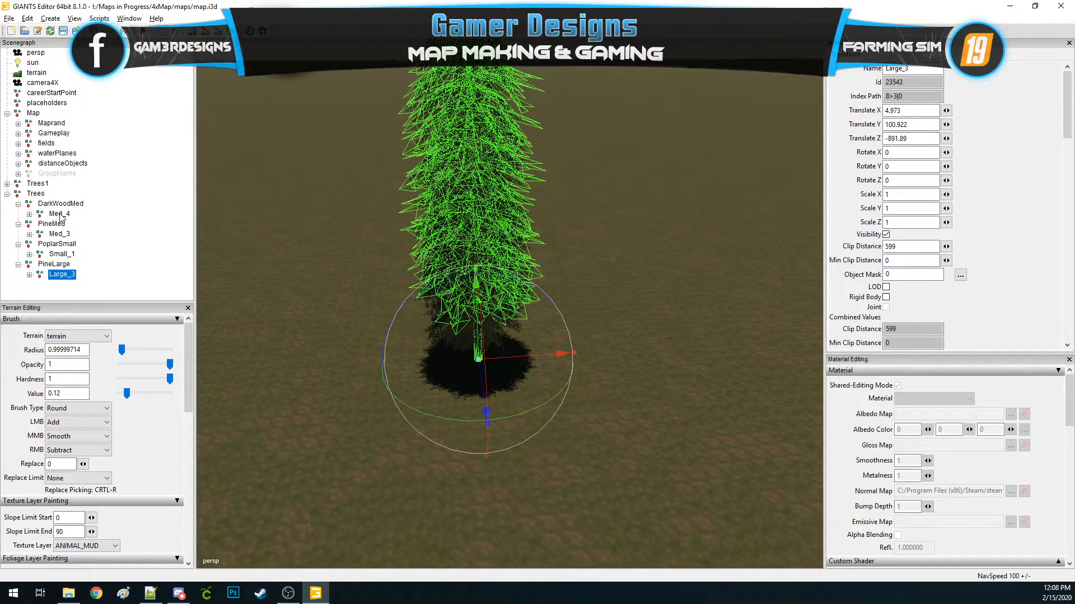
{"action": "left_click", "coordinate": [60, 213]}
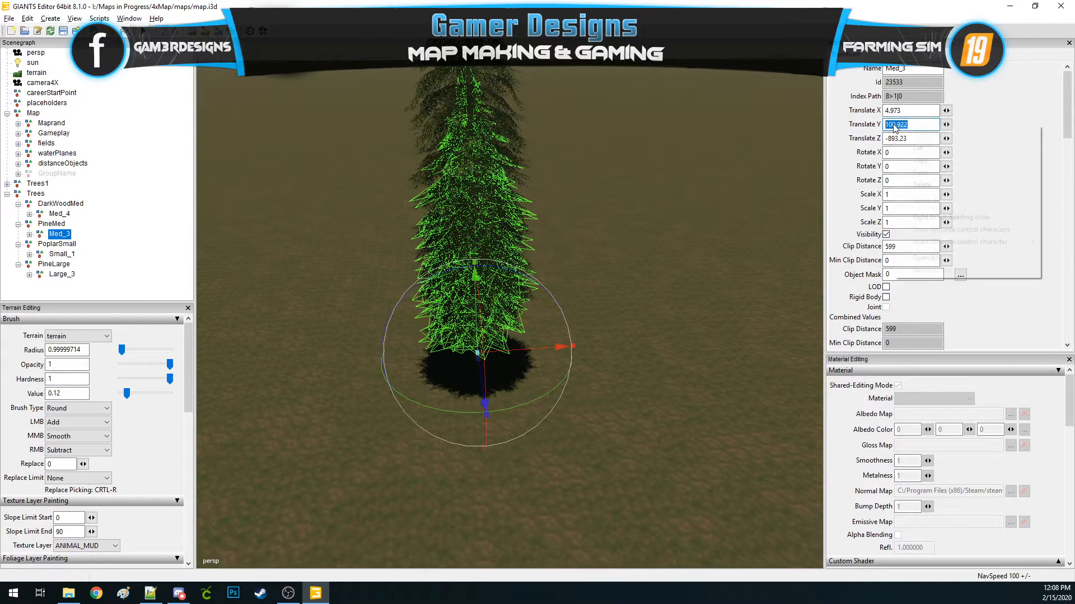
Copy and paste Translate Z values so the trees stack at X 4.973, Y 100.922, Z -891.89
{"action": "left_click", "coordinate": [58, 253]}
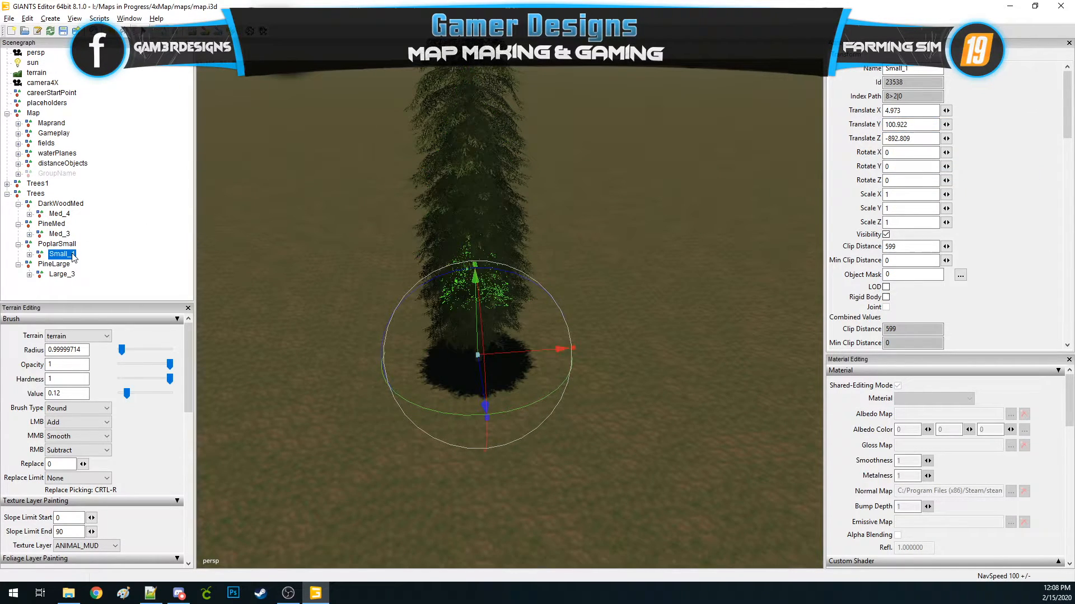
{"action": "left_click", "coordinate": [62, 275]}
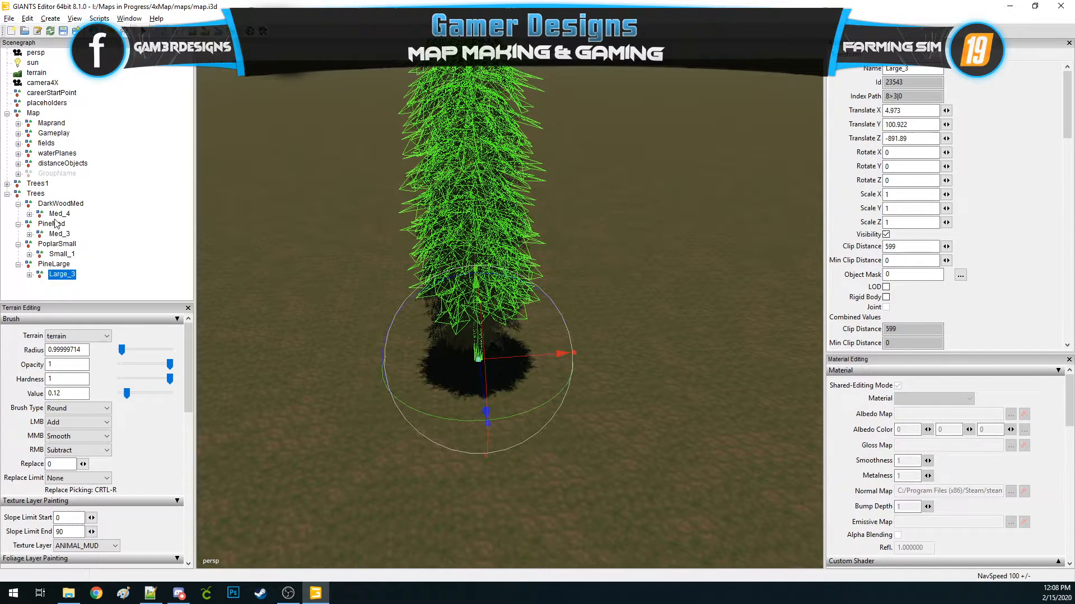
{"action": "left_click", "coordinate": [60, 213]}
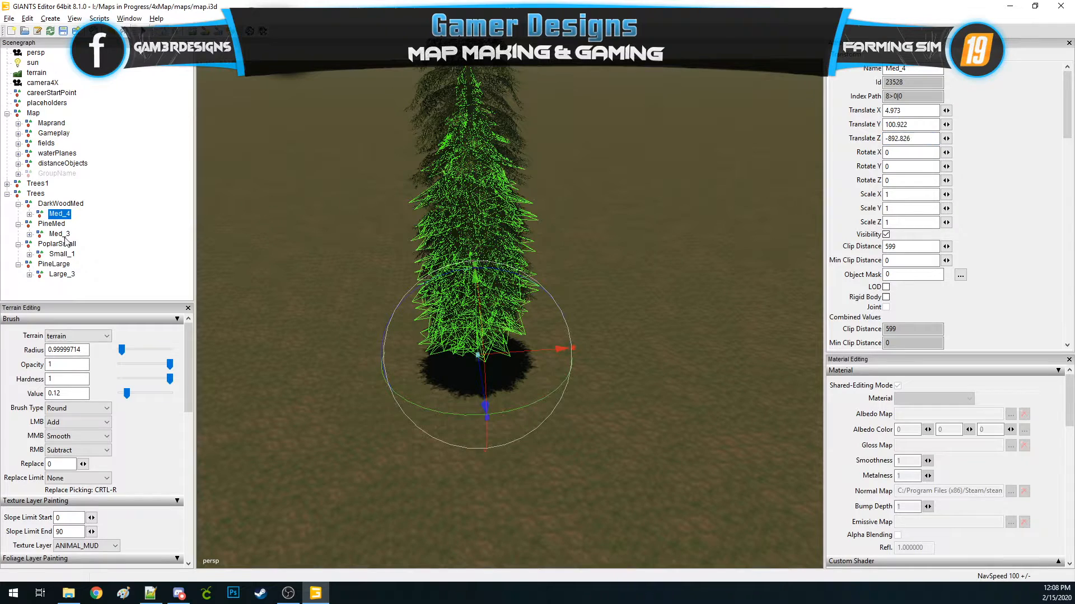
{"action": "right_click", "coordinate": [908, 137]}
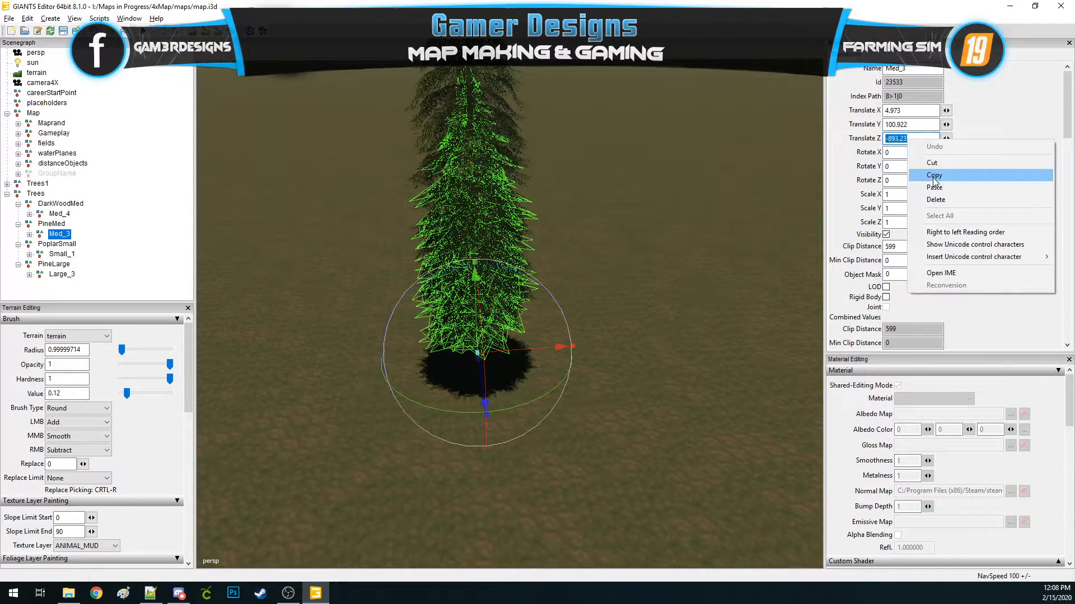
{"action": "left_click", "coordinate": [934, 175]}
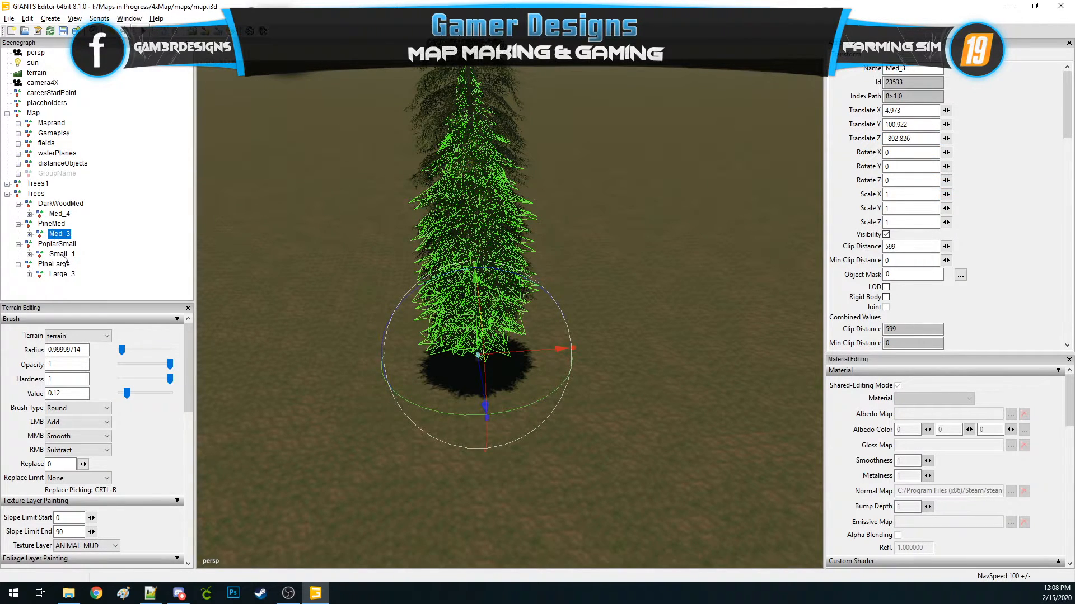
{"action": "right_click", "coordinate": [908, 137]}
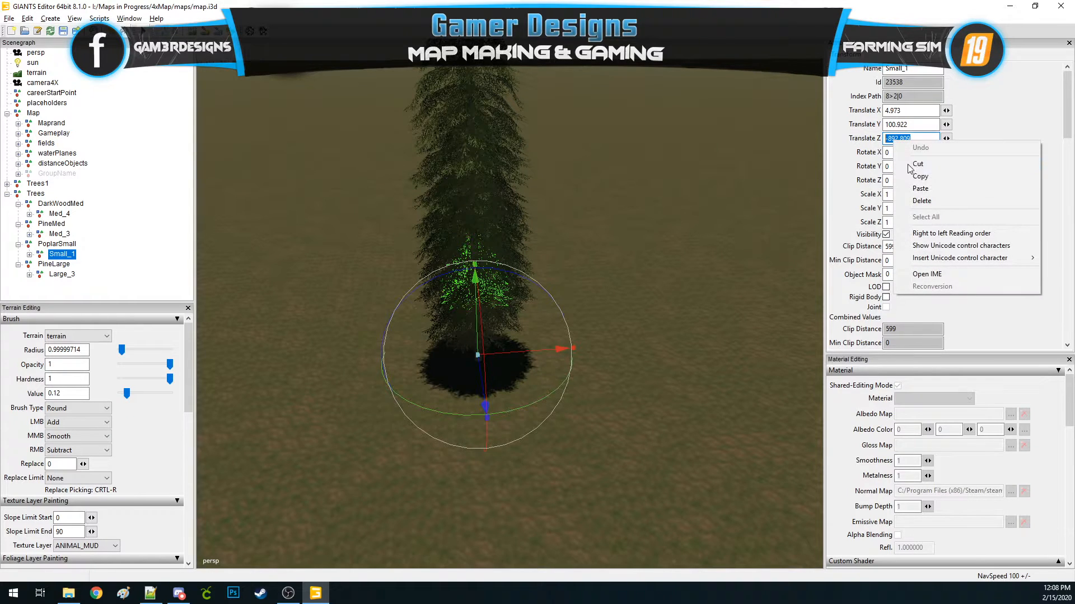
{"action": "left_click", "coordinate": [61, 275]}
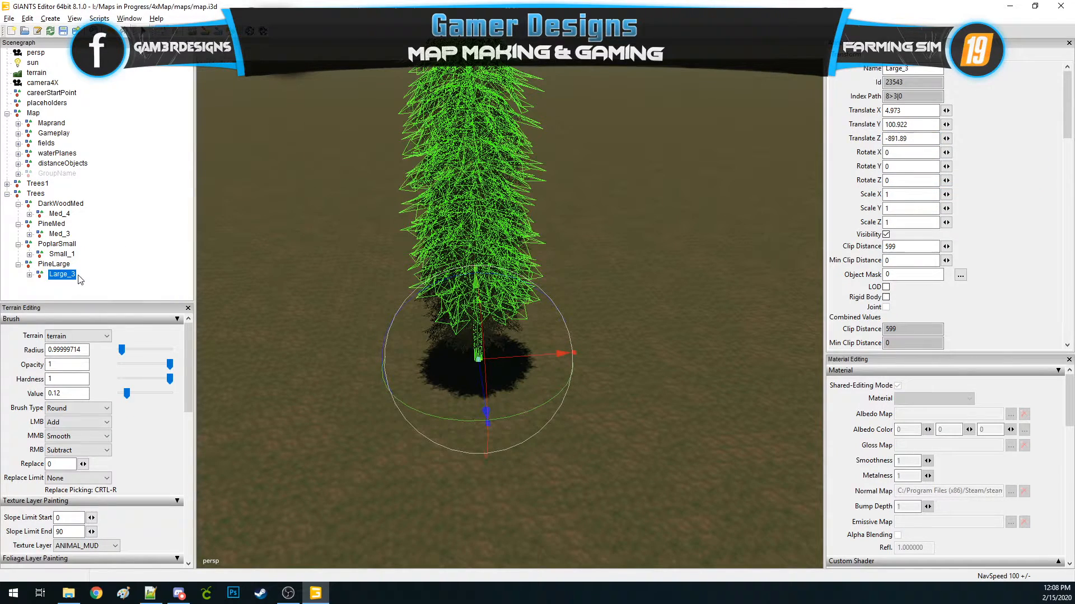
{"action": "right_click", "coordinate": [911, 137]}
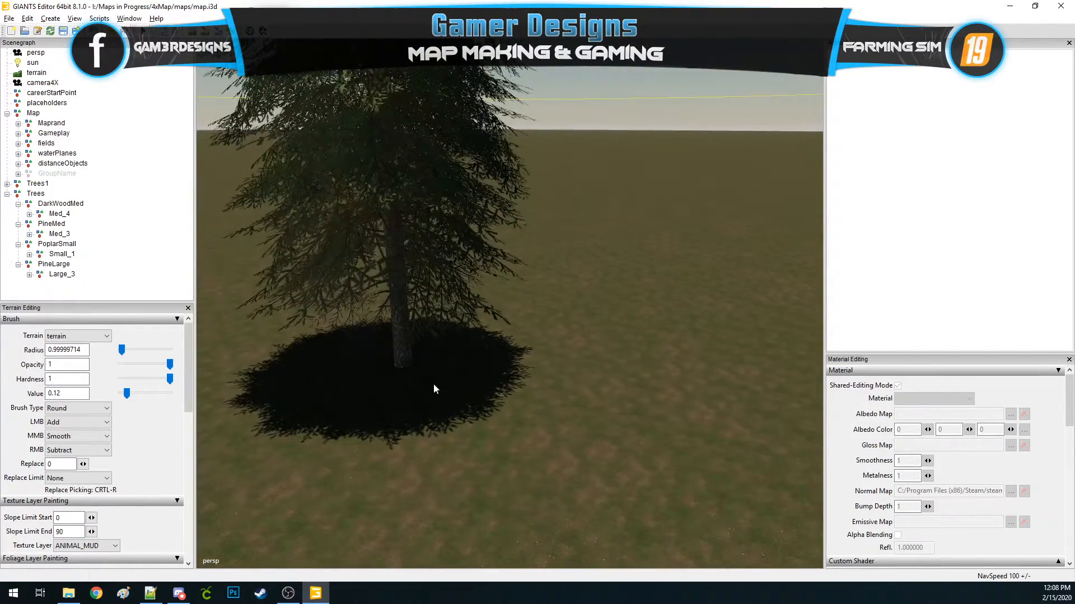
{"action": "left_click_drag", "start_coordinate": [431, 389], "coordinate": [496, 431]}
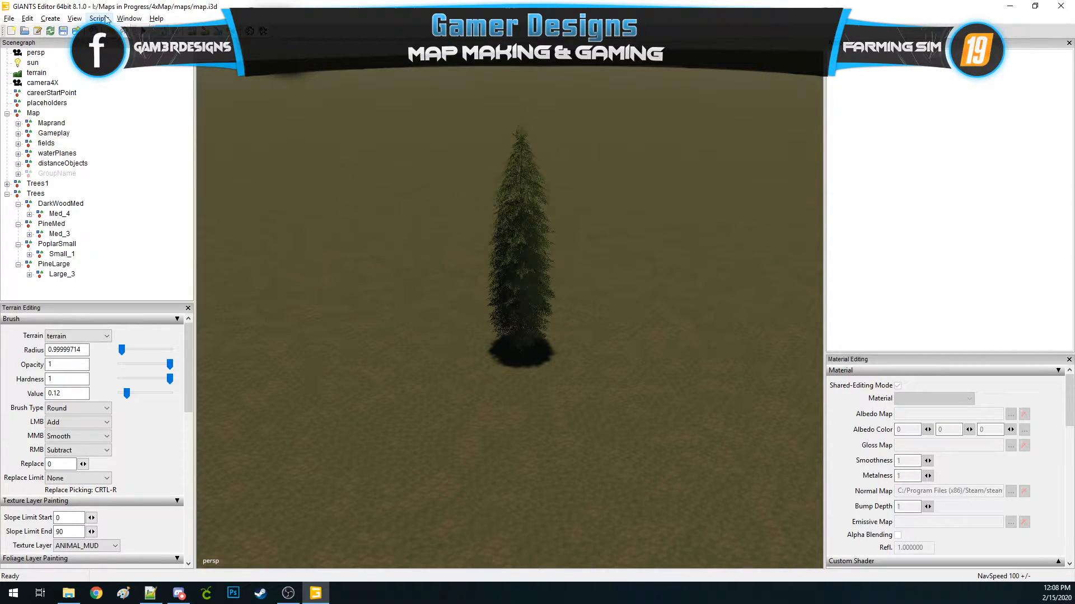
Check the Scripts menu, then open the Script Editor window listing Trees Replicator v3.4
{"action": "left_click", "coordinate": [98, 17]}
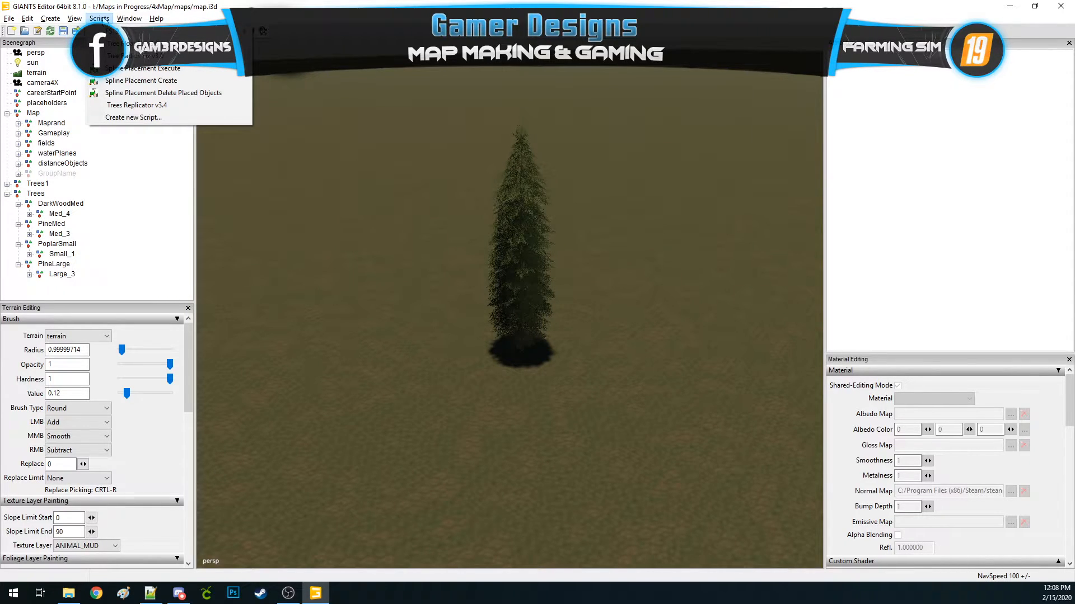
{"action": "mouse_move", "coordinate": [137, 105]}
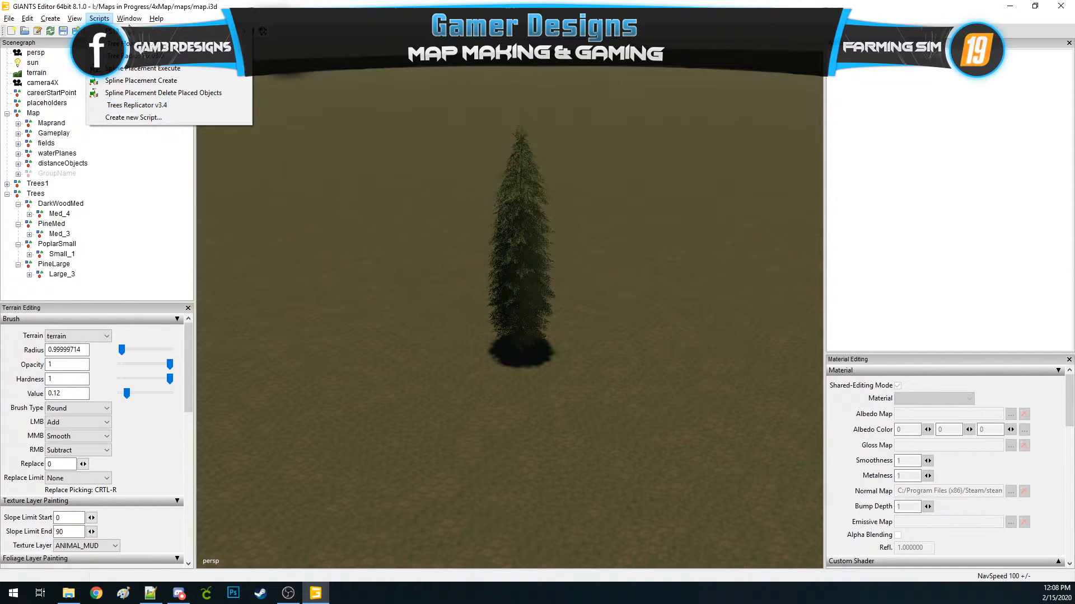
{"action": "left_click", "coordinate": [129, 18]}
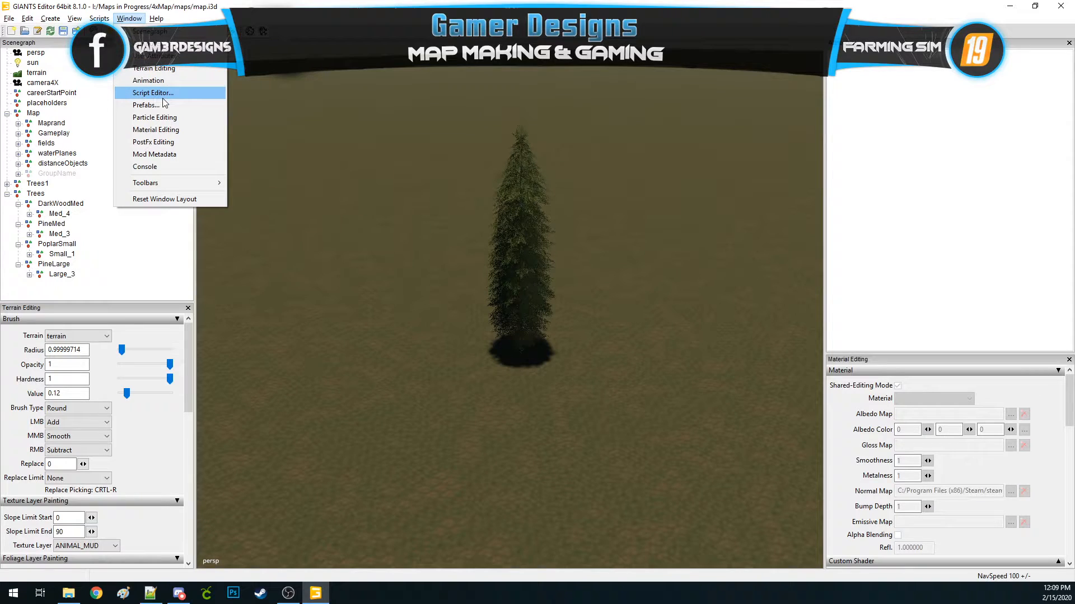
{"action": "left_click", "coordinate": [152, 92]}
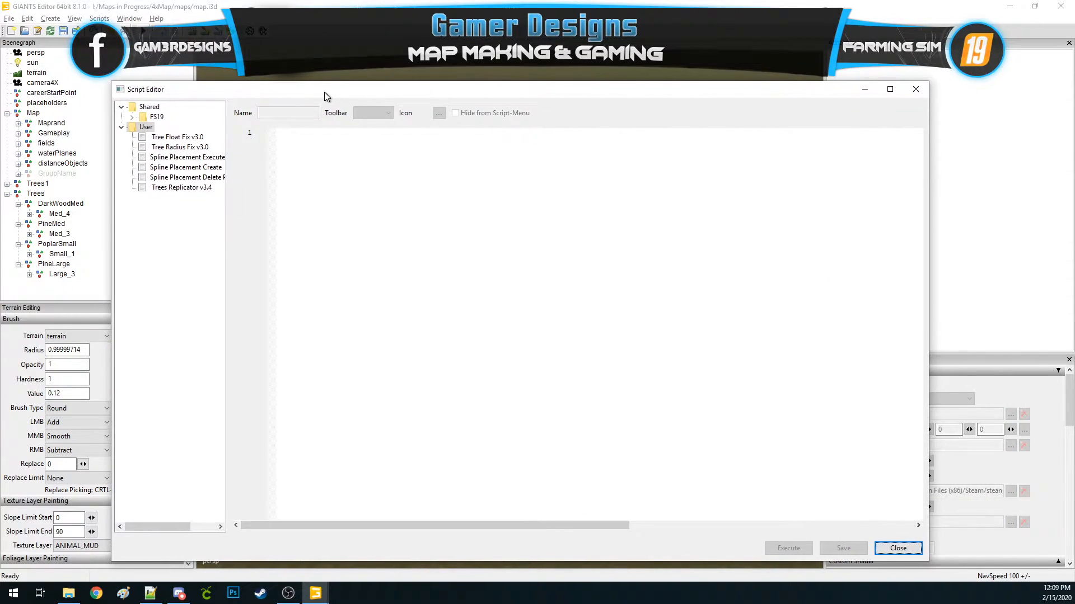
Delete the Trees Replicator v3.4 script and create a new empty user script named tree
{"action": "left_click", "coordinate": [181, 187]}
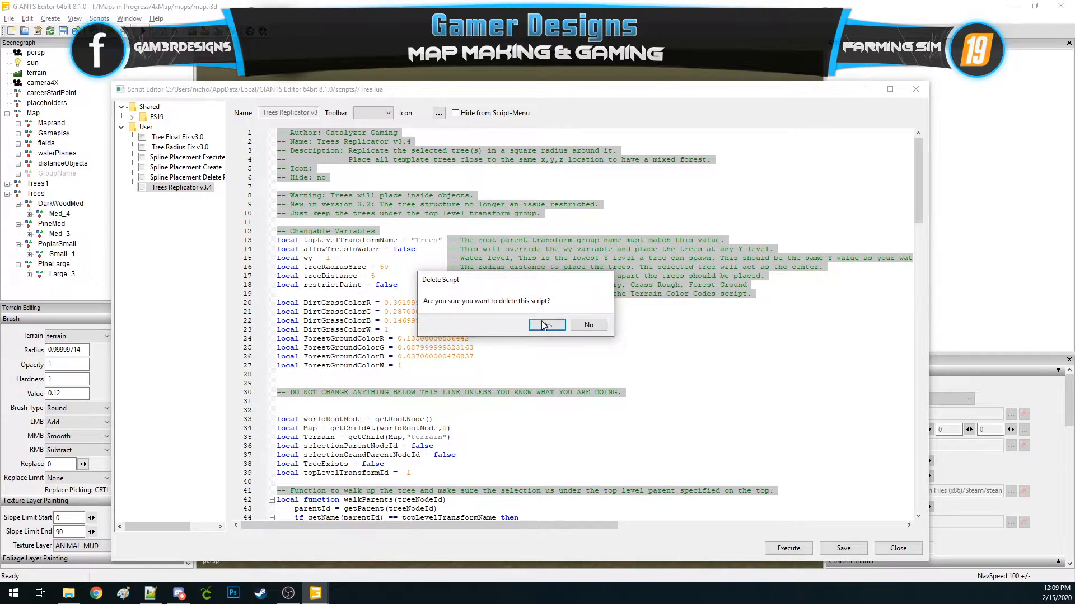
{"action": "left_click", "coordinate": [546, 324]}
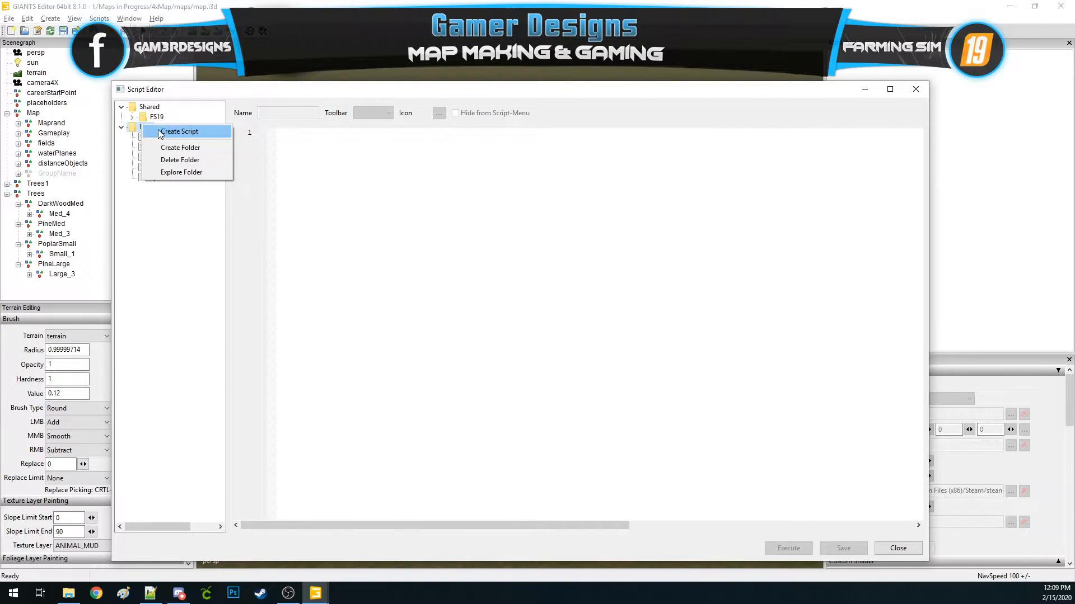
{"action": "left_click", "coordinate": [179, 131]}
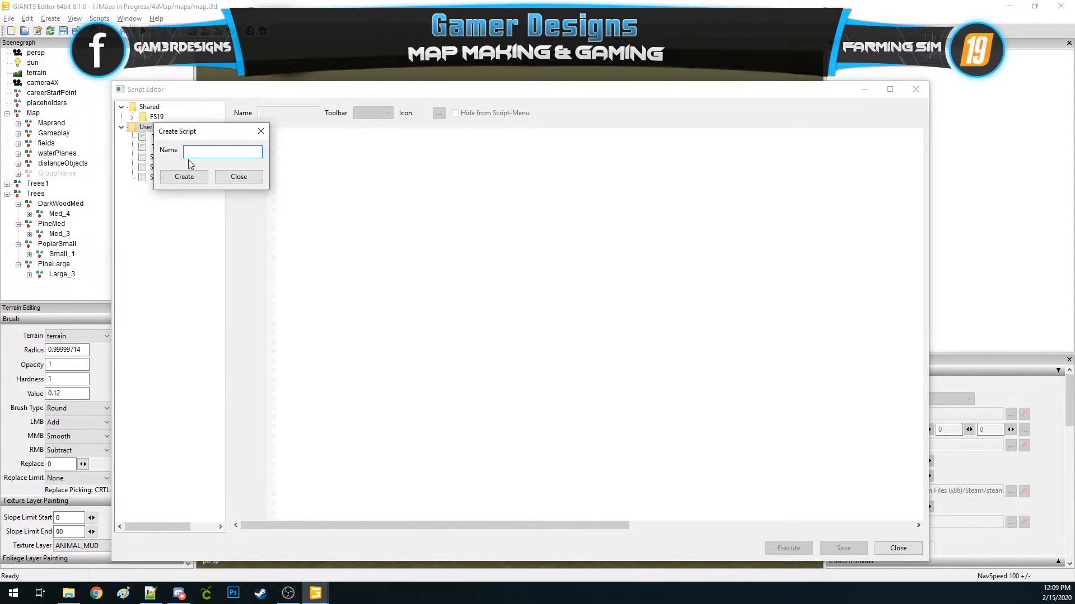
{"action": "type", "text": "tree"}
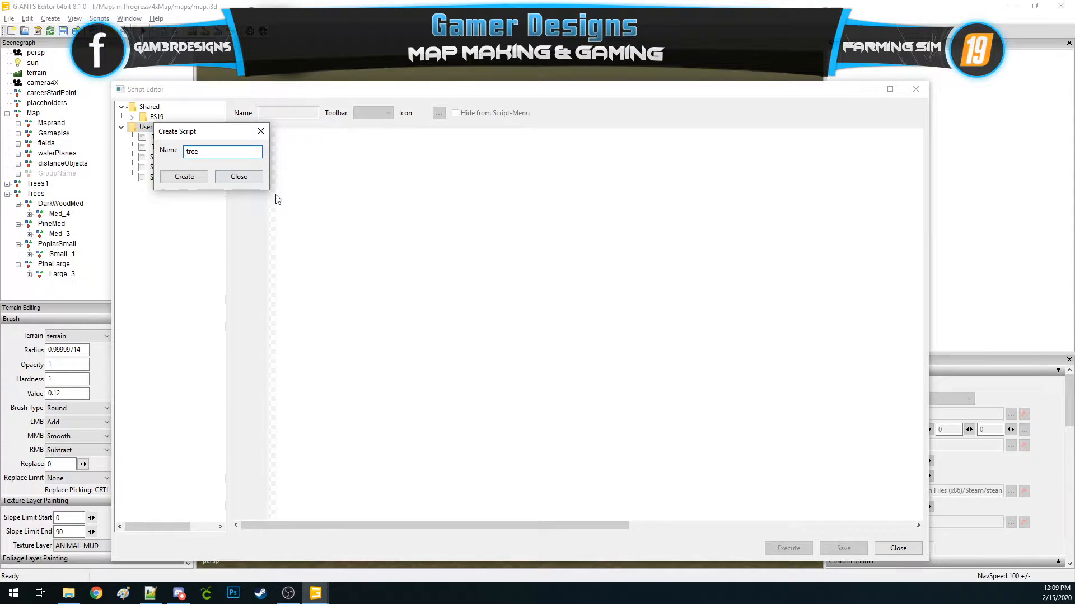
{"action": "left_click", "coordinate": [184, 176]}
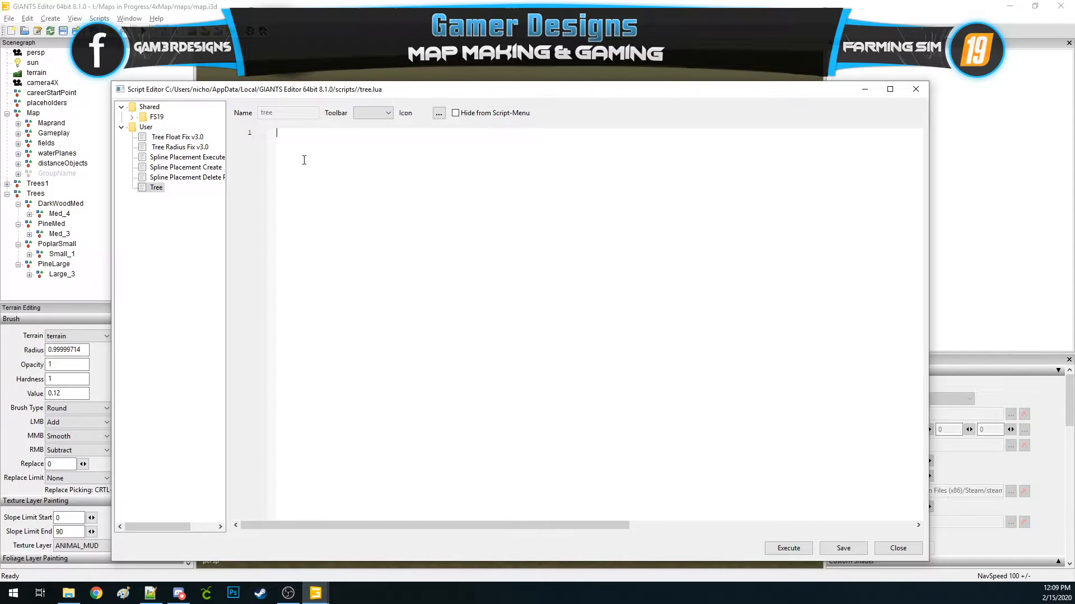
{"action": "left_click", "coordinate": [150, 593]}
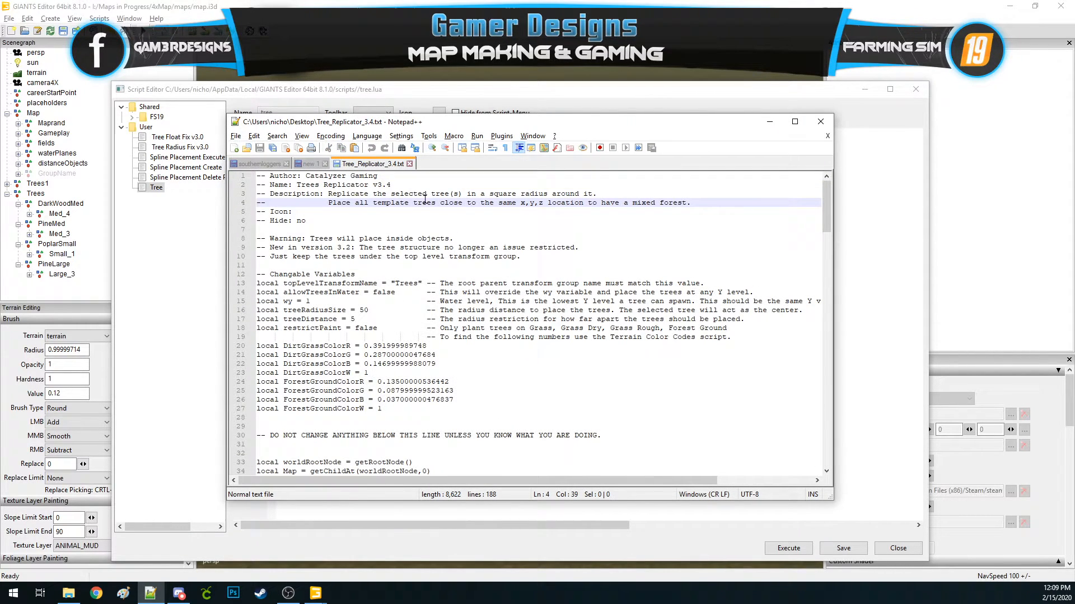
Copy all Tree_Replicator_3.4.txt code from Notepad++ into the tree script and save it
{"action": "right_click", "coordinate": [425, 199]}
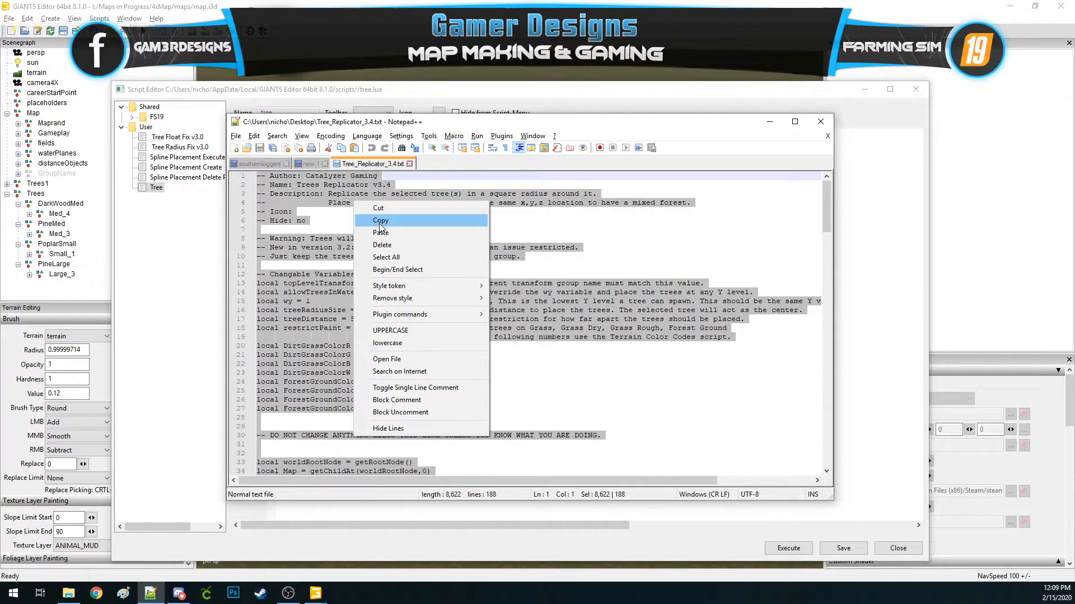
{"action": "left_click", "coordinate": [380, 220]}
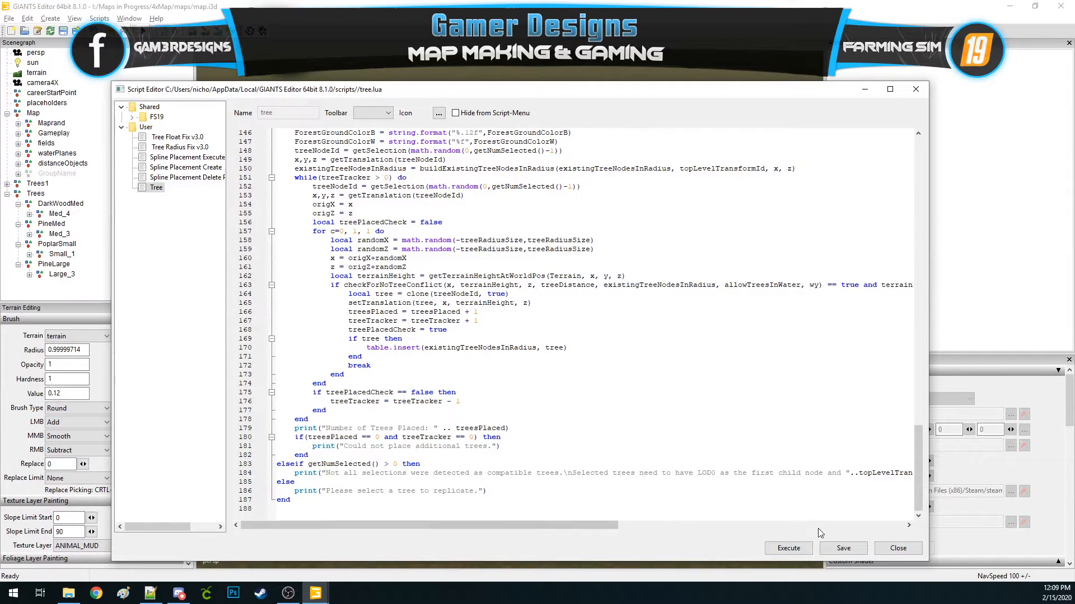
{"action": "left_click", "coordinate": [186, 187]}
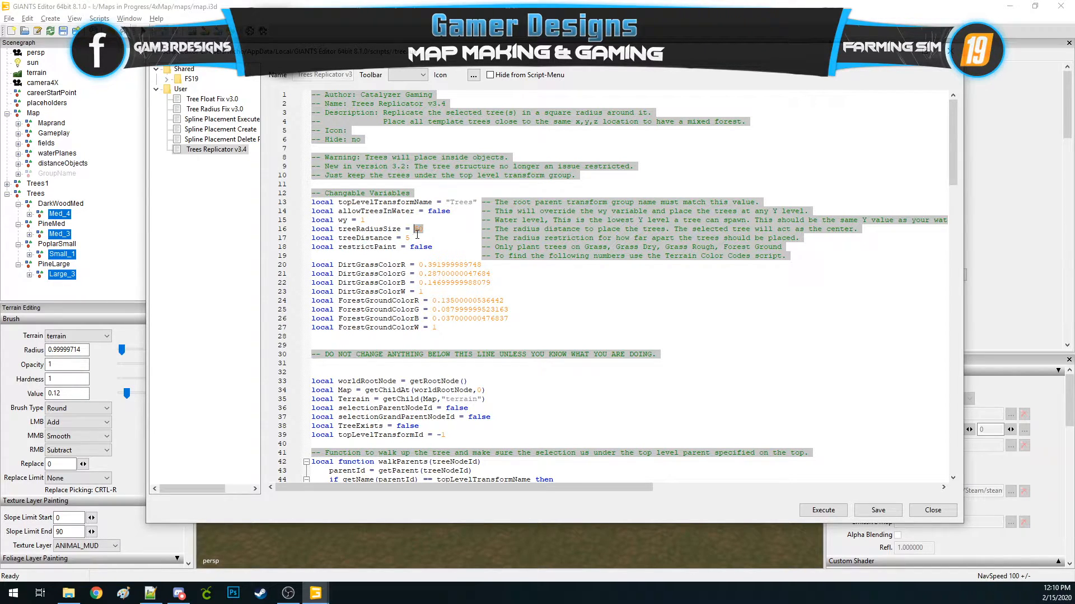
Set treeRadiusSize to 100, run the replicator saving changes, and close the editor saving again
{"action": "type", "text": "100"}
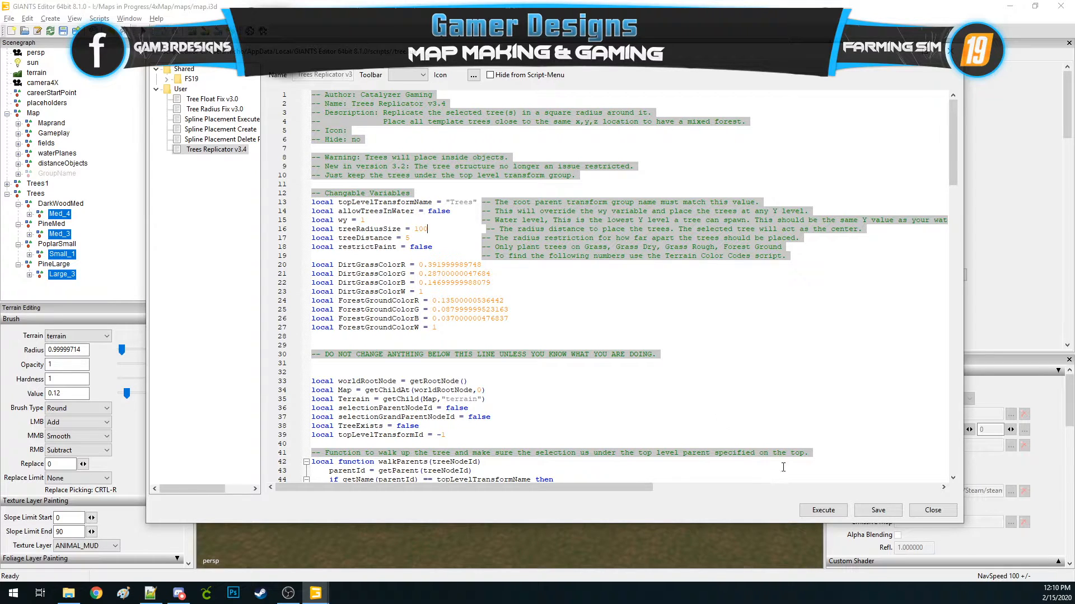
{"action": "left_click", "coordinate": [822, 510]}
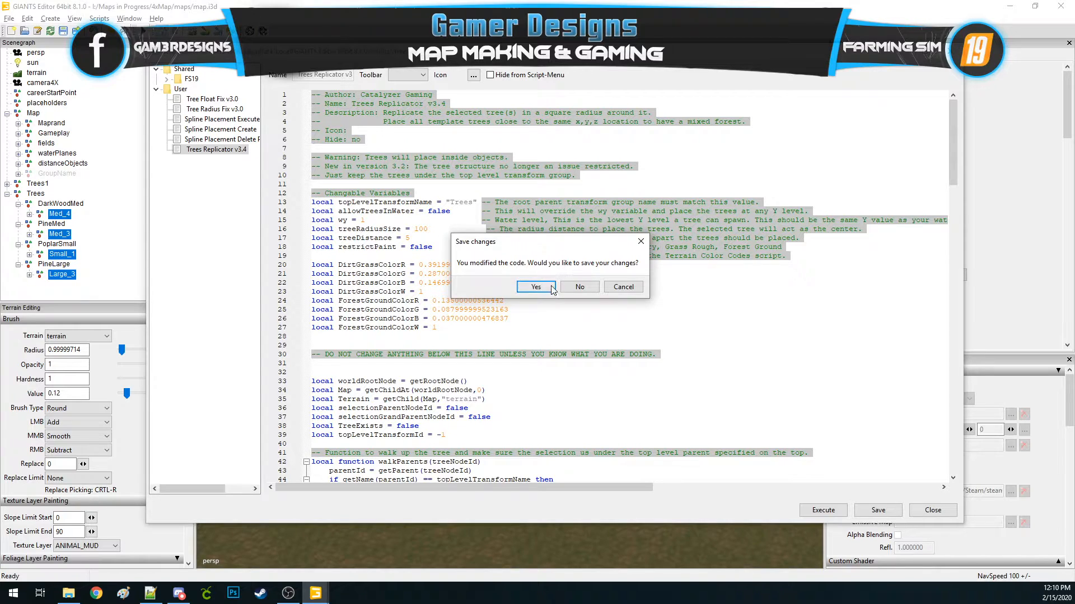
{"action": "left_click", "coordinate": [534, 286]}
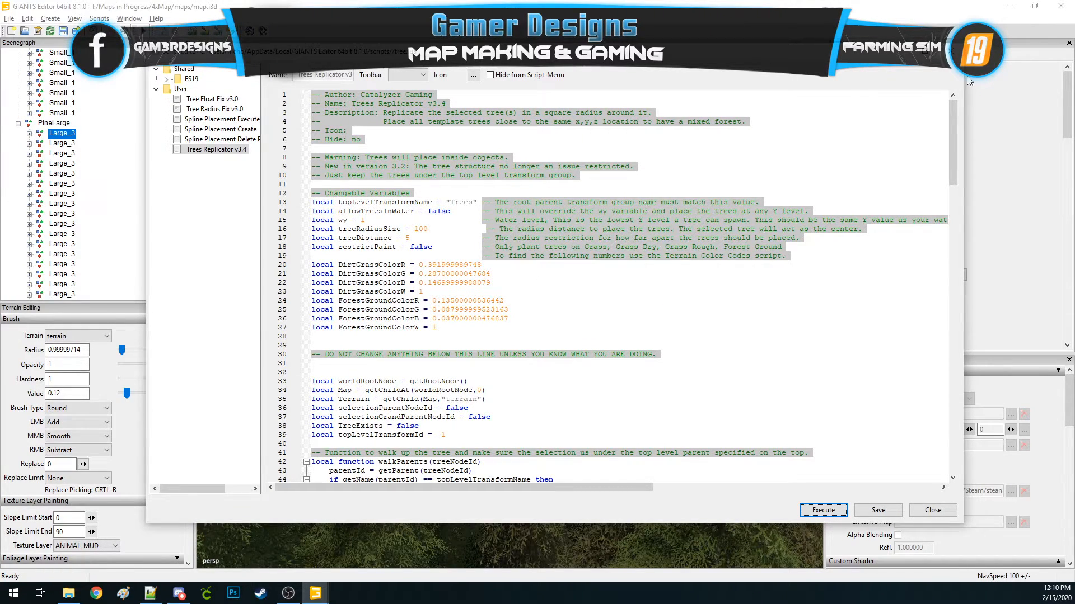
{"action": "mouse_move", "coordinate": [932, 510]}
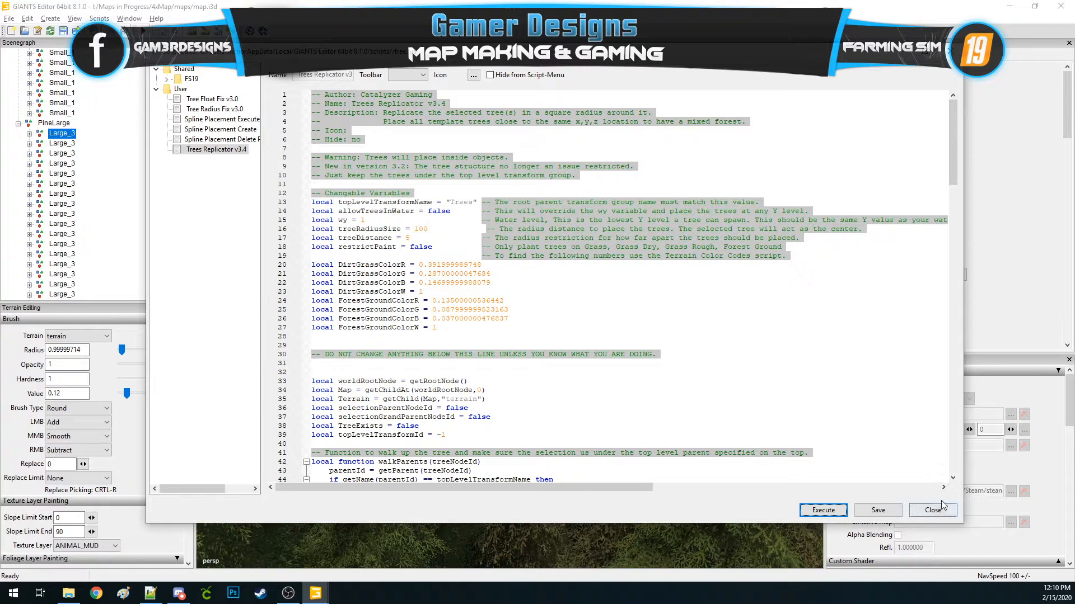
{"action": "left_click", "coordinate": [931, 510]}
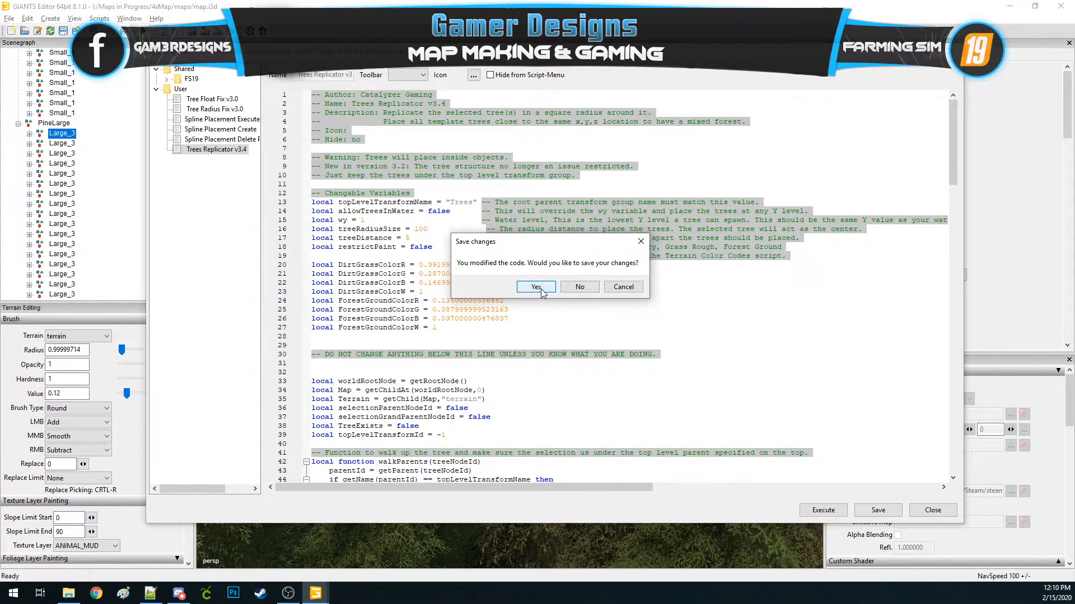
{"action": "left_click", "coordinate": [535, 287]}
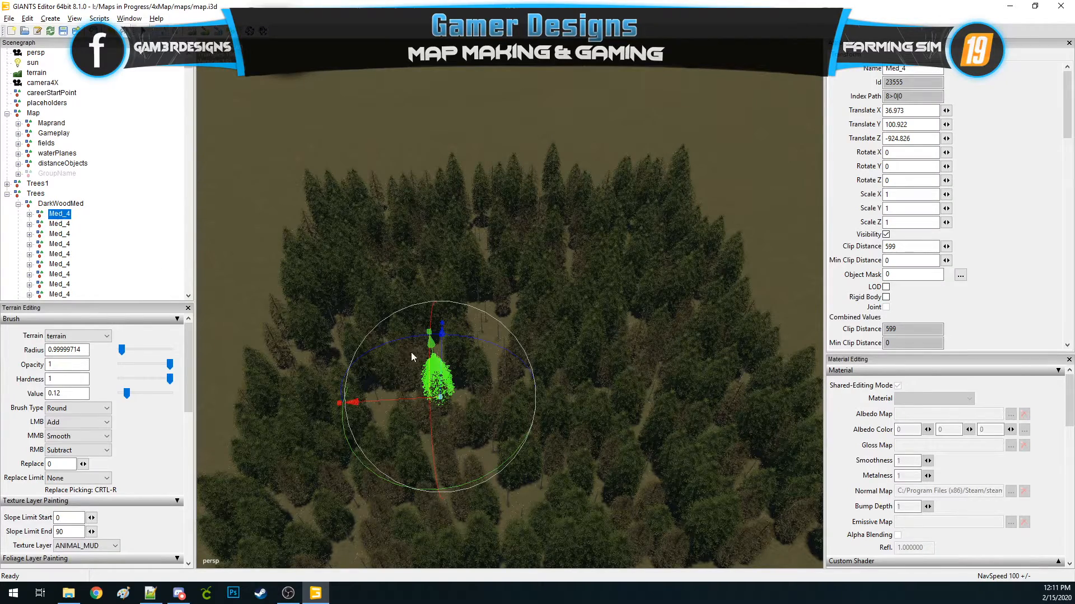
Deselect the template tree and zoom out over the replicated square forest block
{"action": "left_click", "coordinate": [74, 163]}
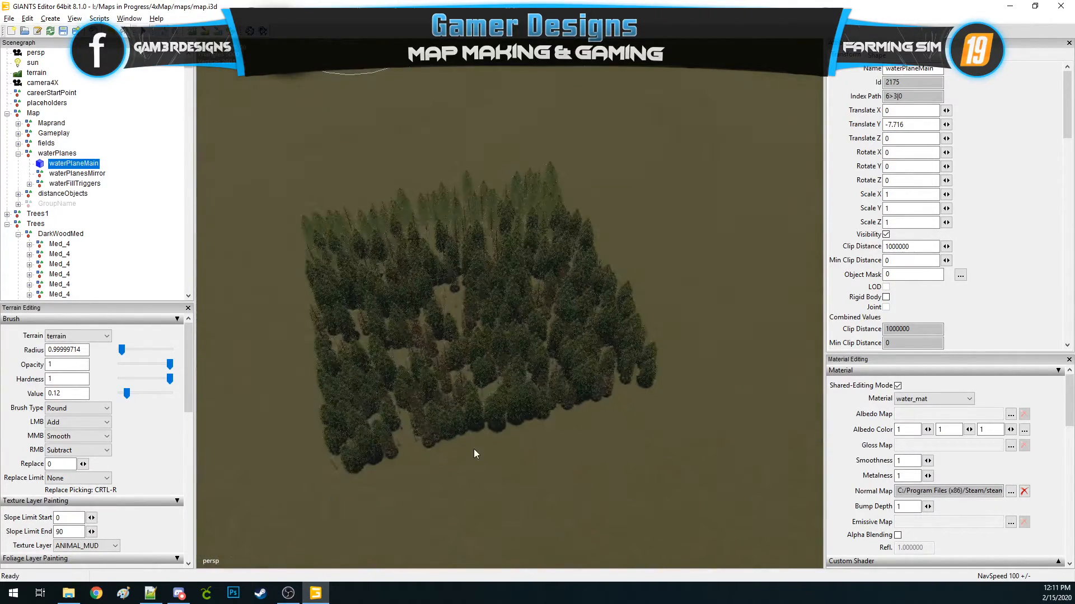
{"action": "scroll", "scroll_direction": "up", "scroll_amount": 3}
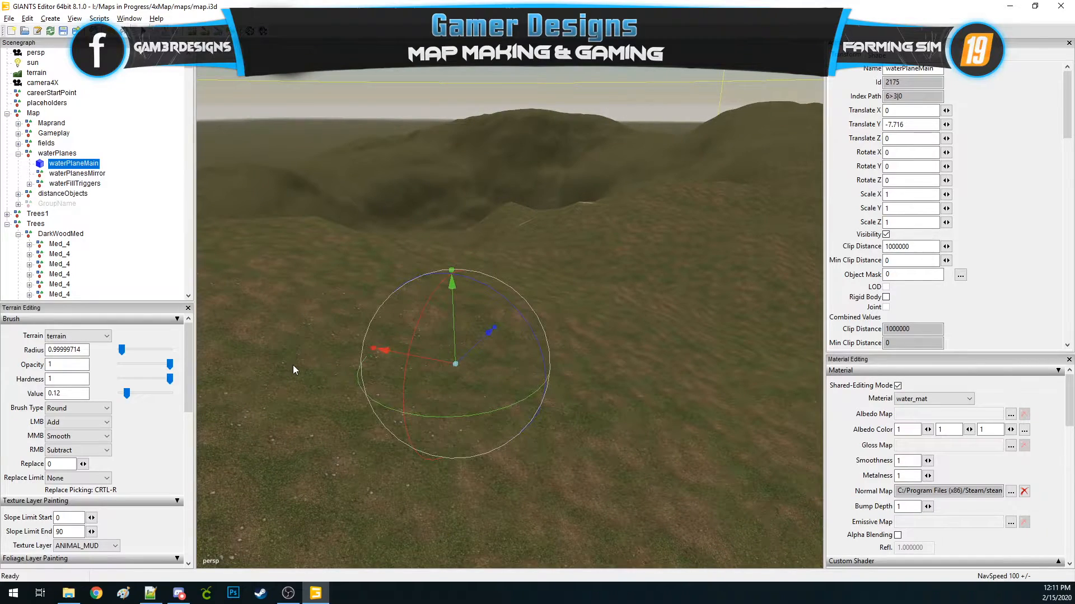
{"action": "left_click", "coordinate": [60, 244]}
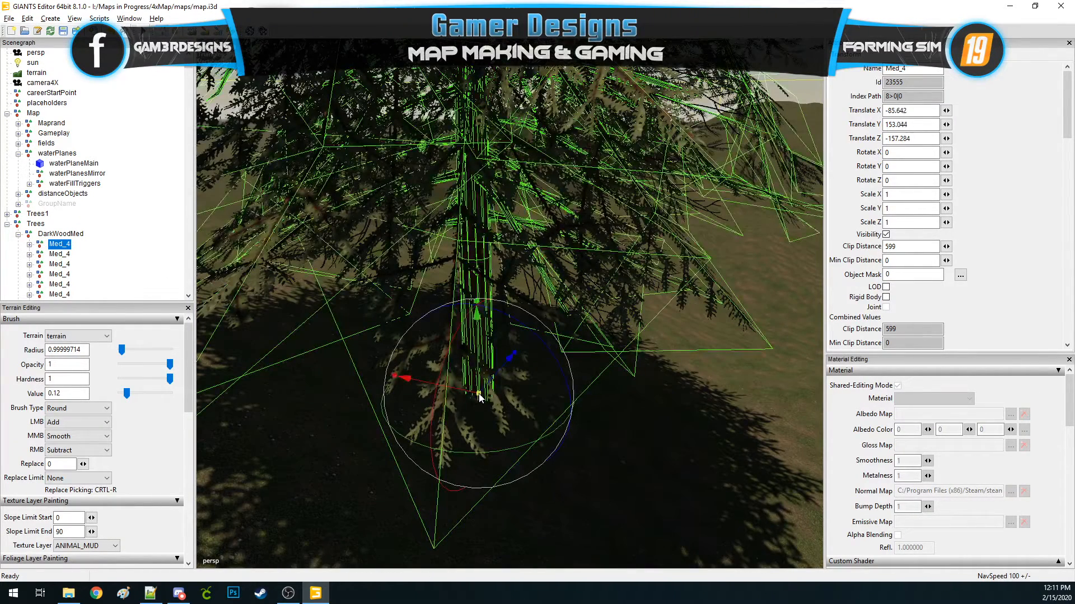
{"action": "left_click", "coordinate": [73, 163]}
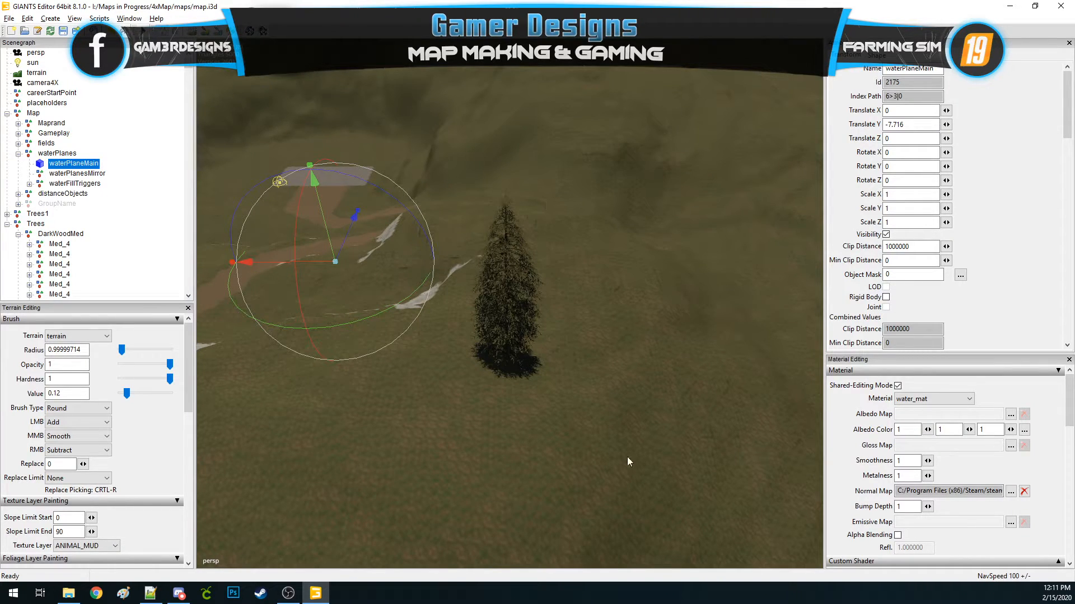
{"action": "mouse_move", "coordinate": [287, 453]}
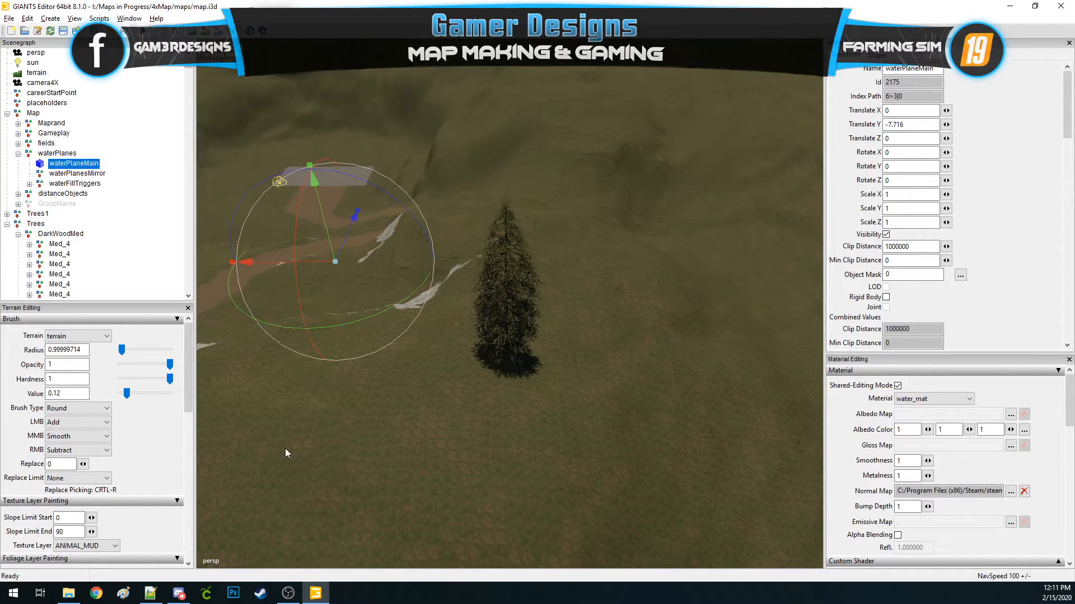